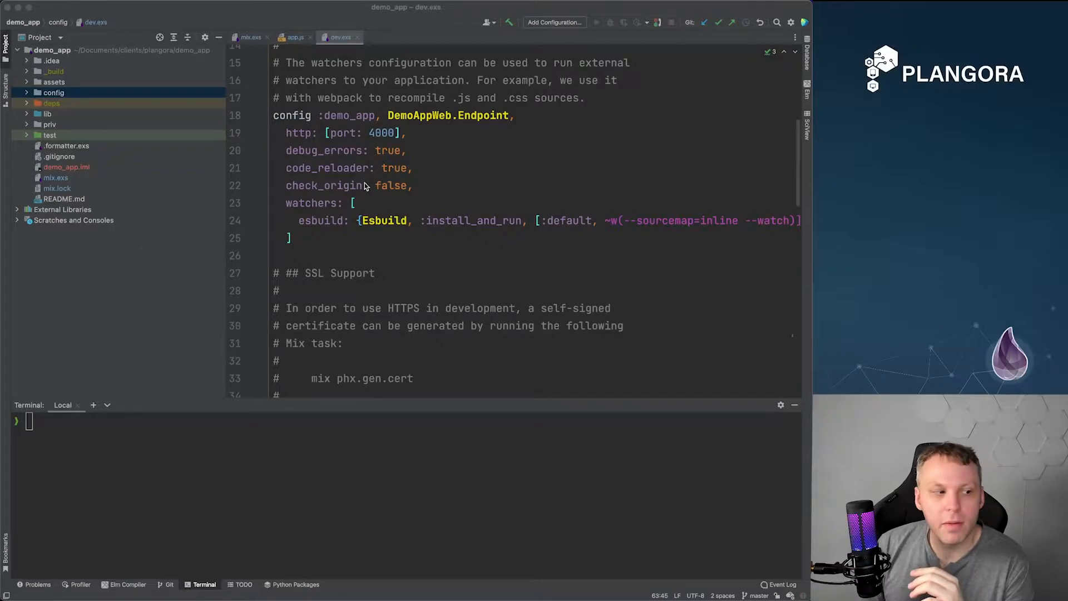
mouse_move(373, 180)
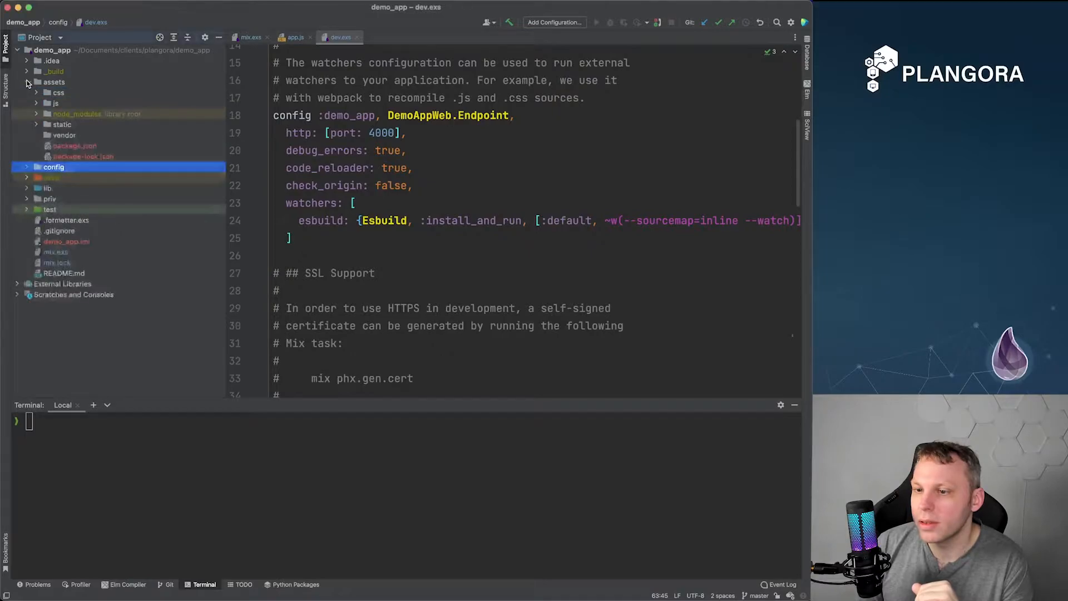
- Select package-lock.json inside the expanded demo_app assets folder
left_click(83, 155)
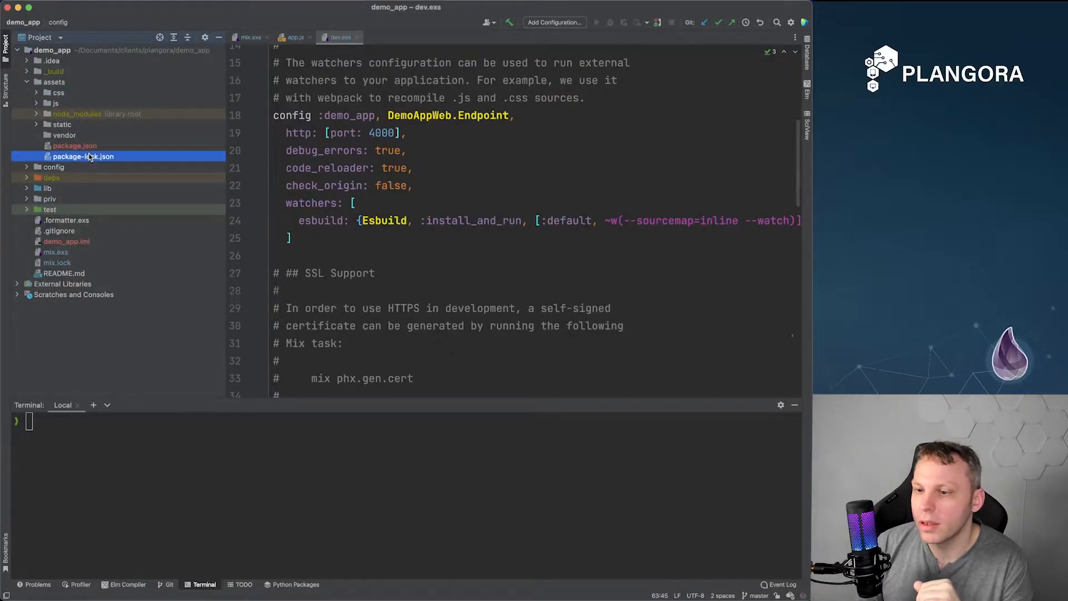
- Open package-lock.json and start a devDependencies block
double_click(83, 156)
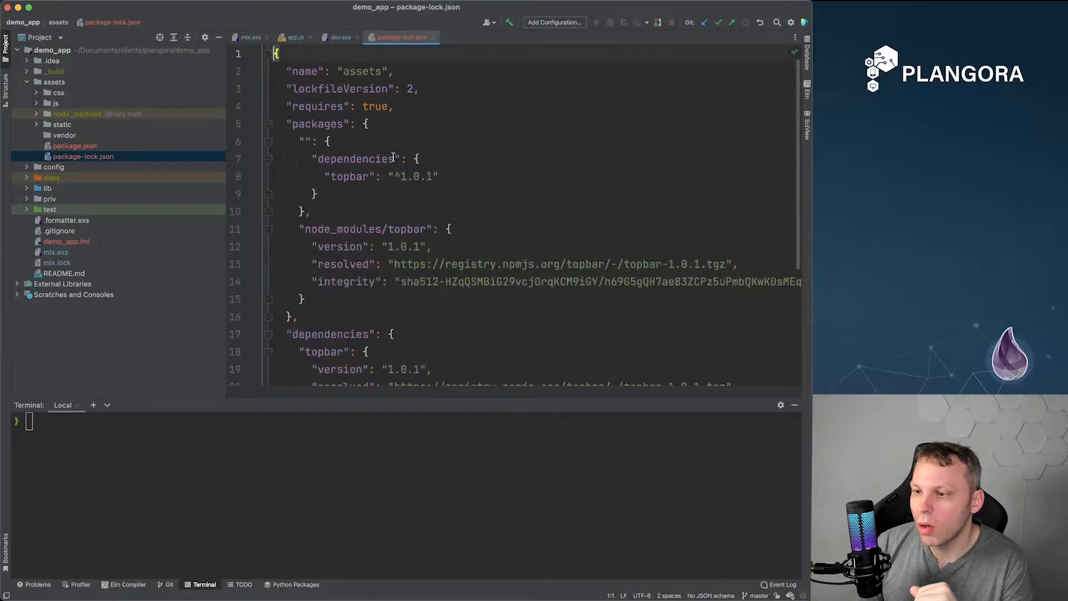
scroll("down", 3)
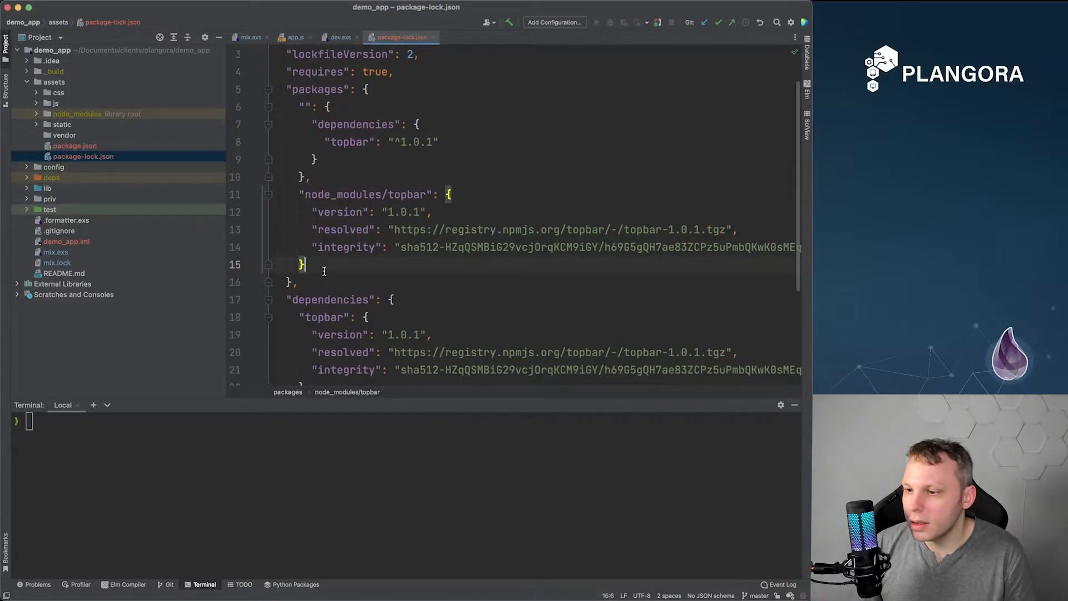
scroll("down", 3)
type("\"dev")
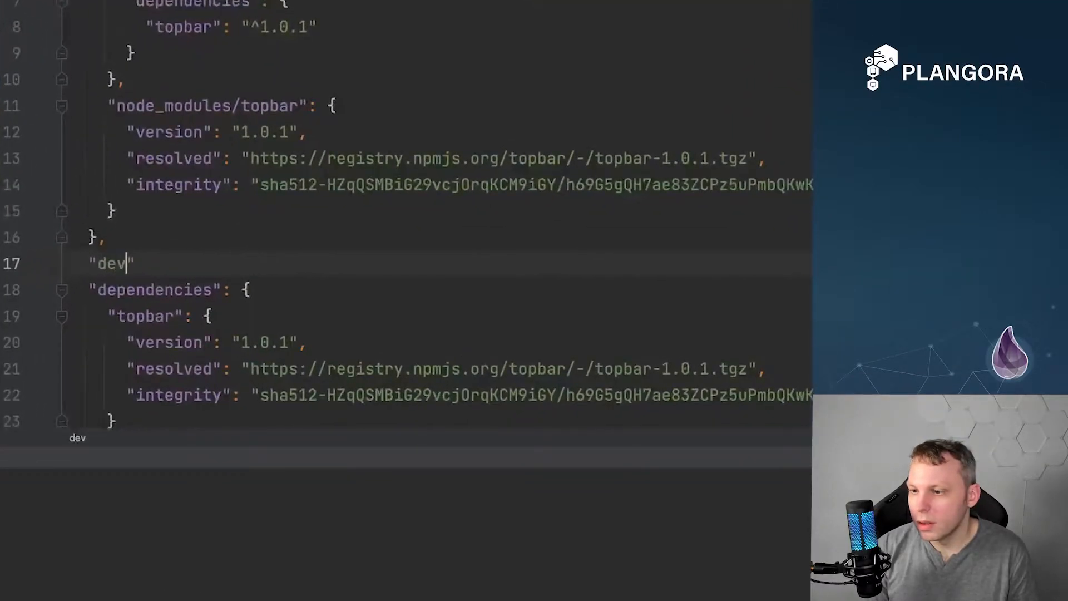
type("Dep")
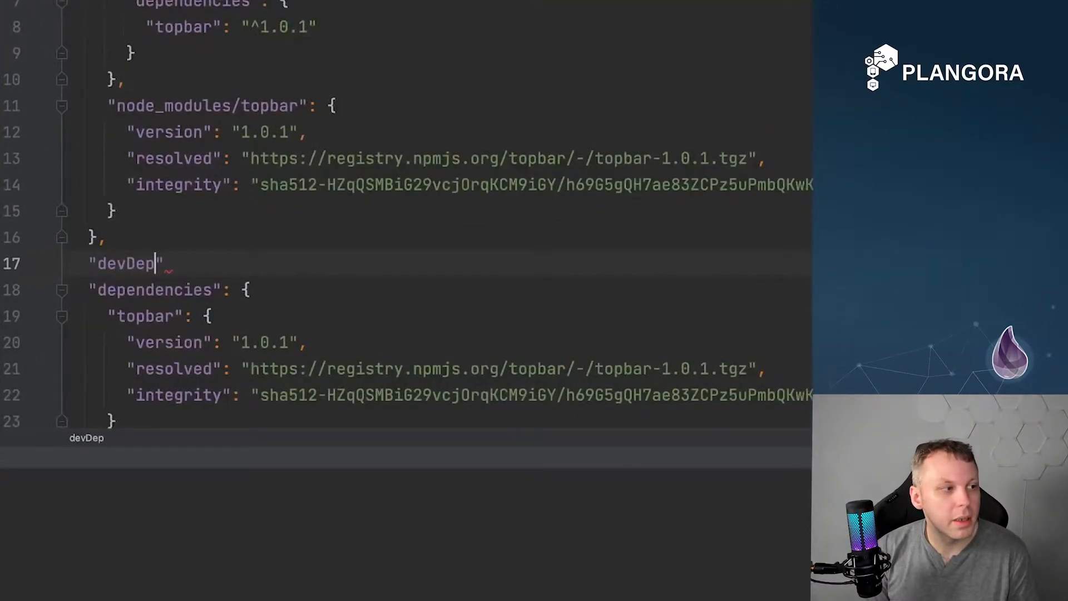
type("enden")
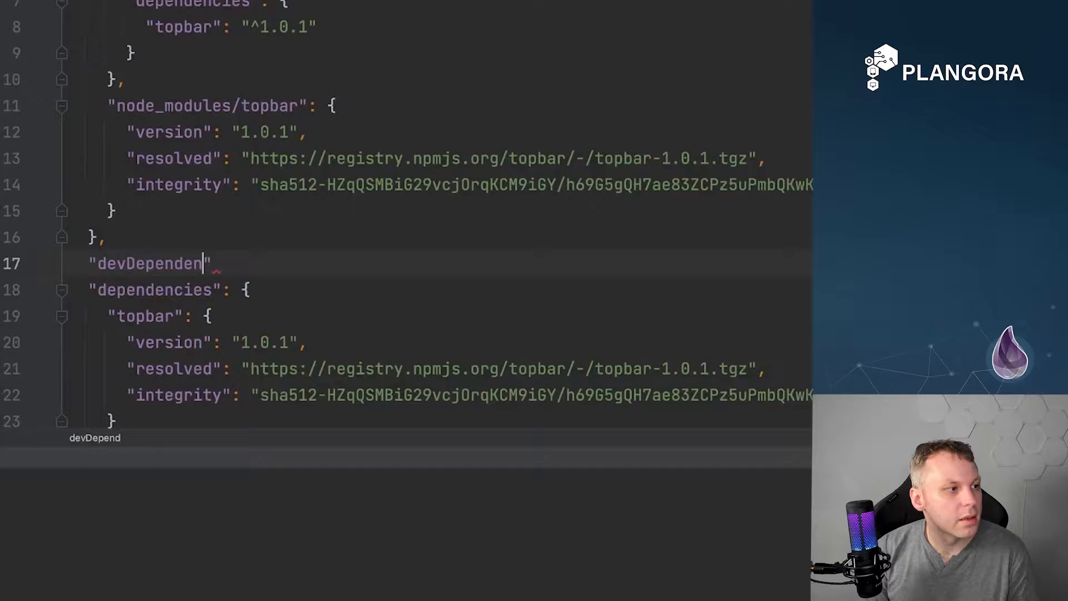
type("cies")
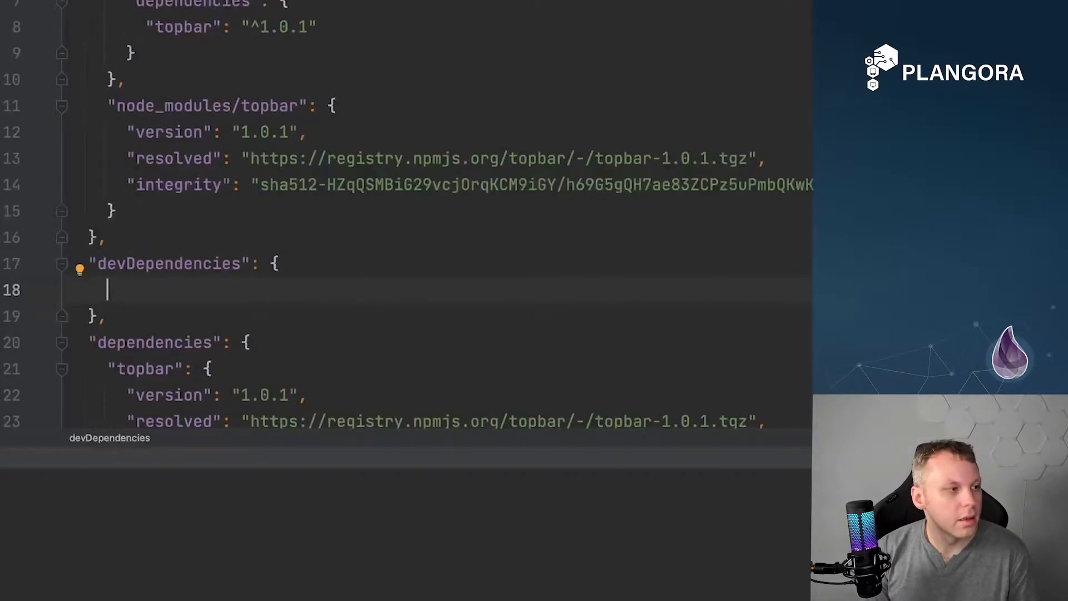
- Enter autoprefixer ^10.4.0 and fill in the postcss and tailwindcss entries
type("autopre\"")
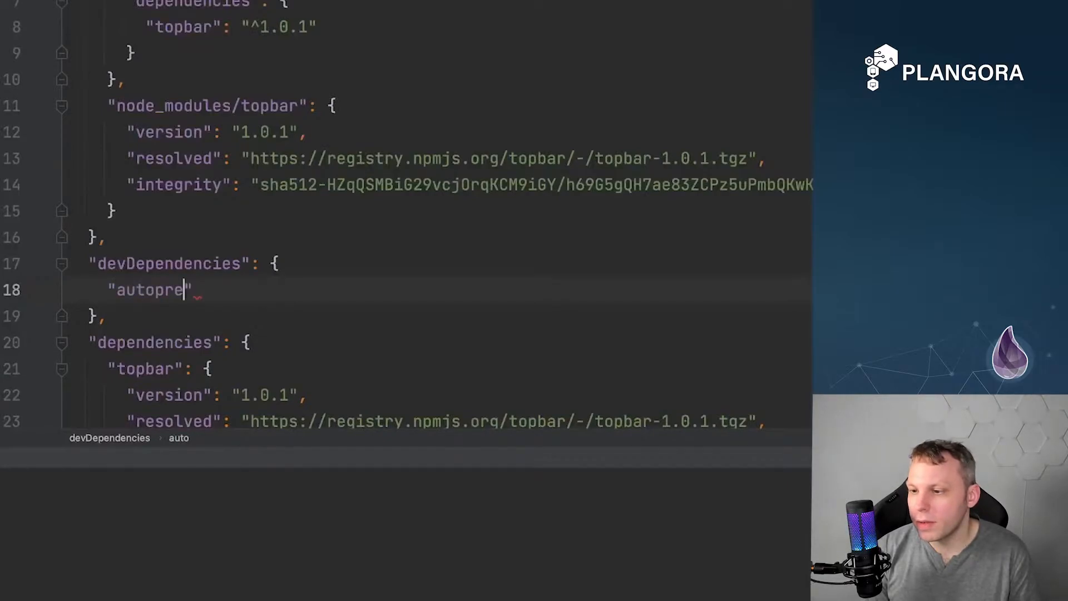
type("fixer")
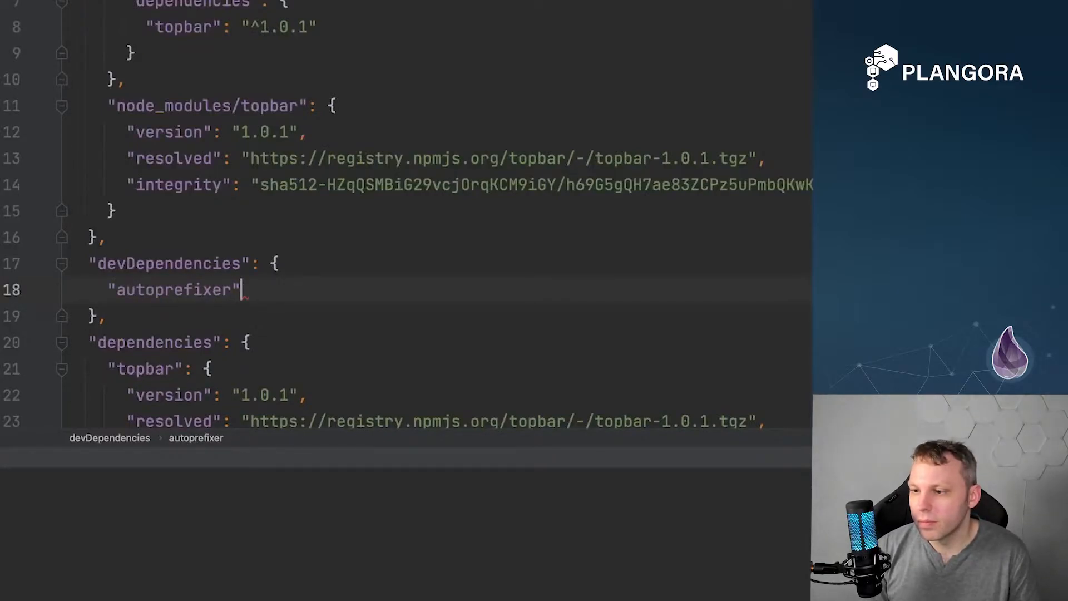
type(": \"")
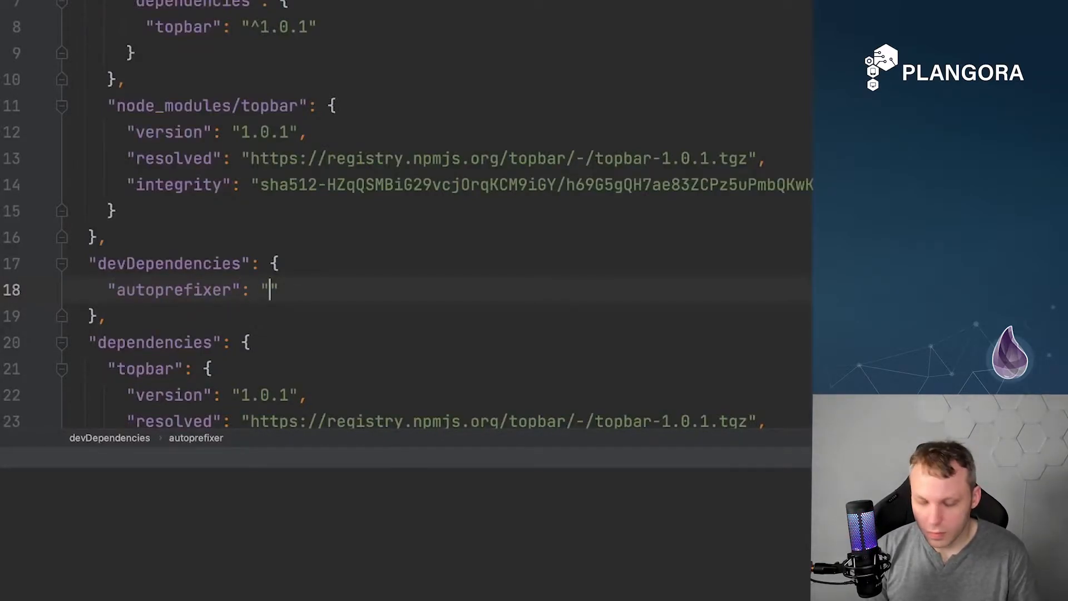
type("^")
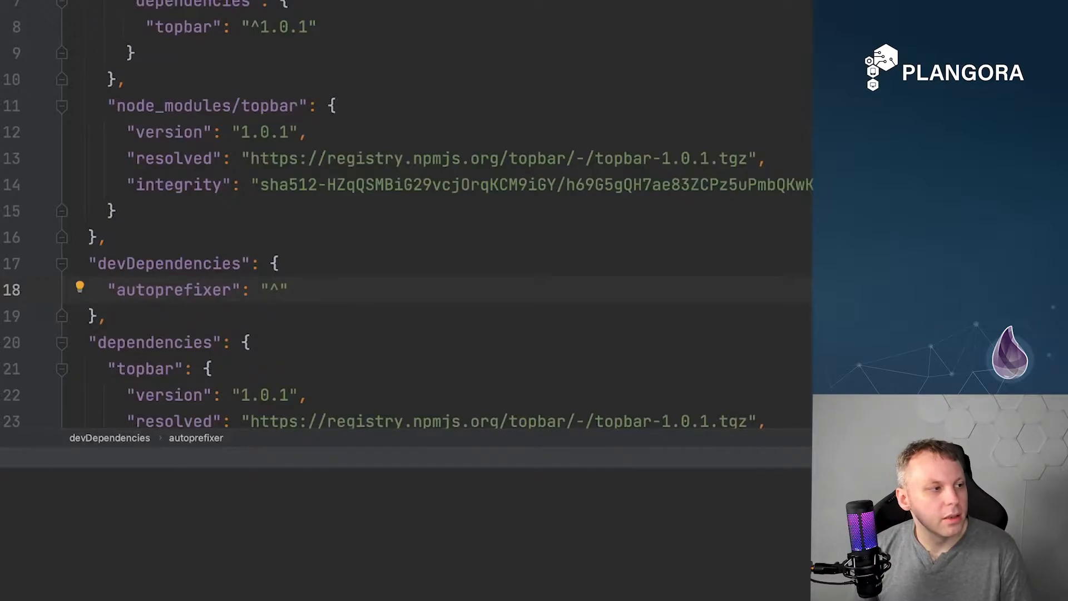
left_click(184, 289)
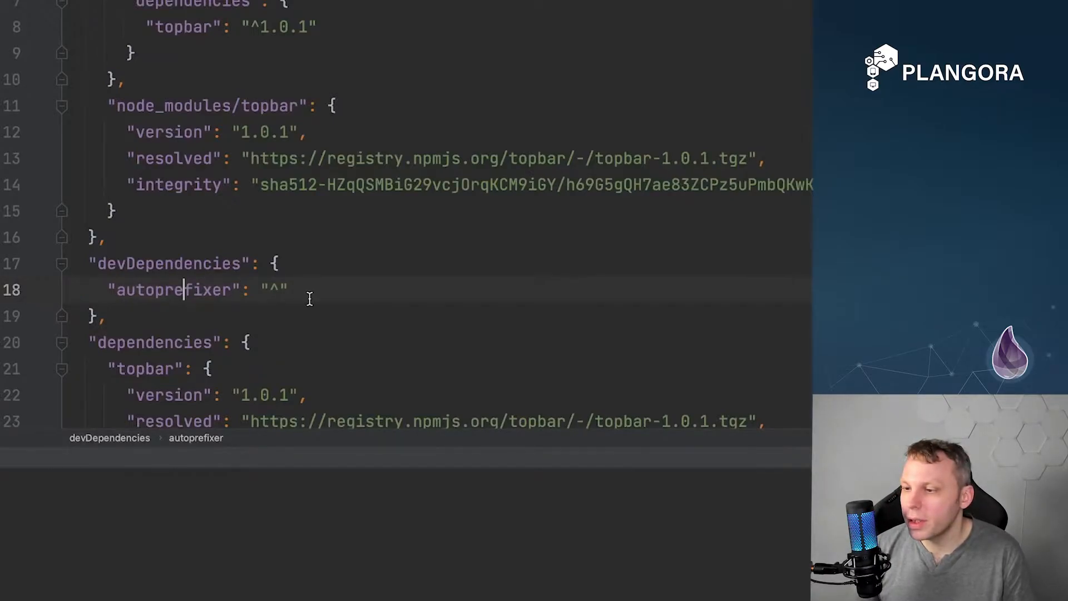
type("10.4.0\",")
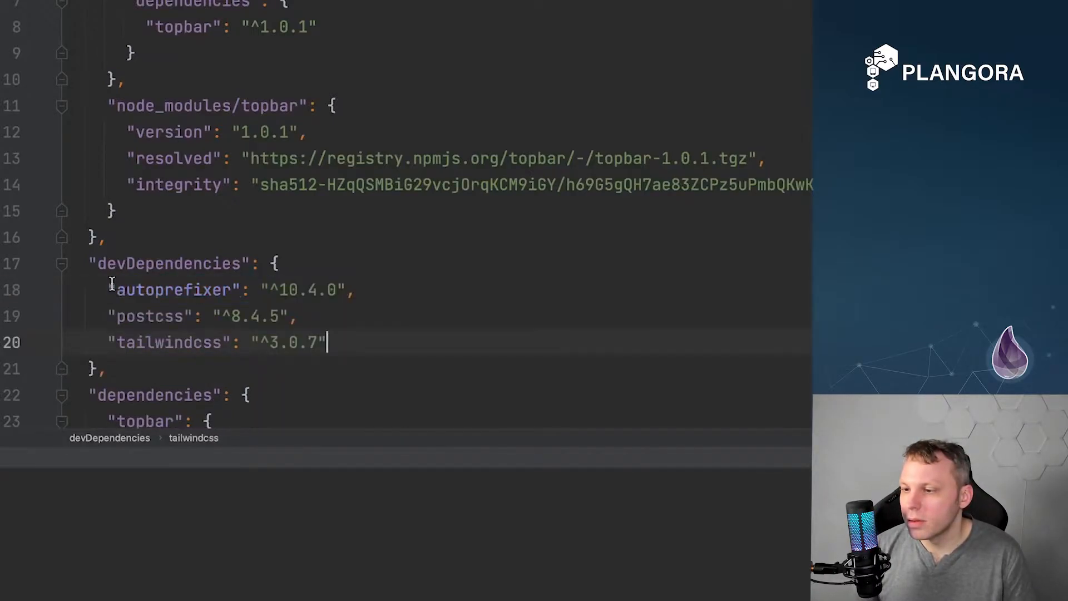
double_click(174, 289)
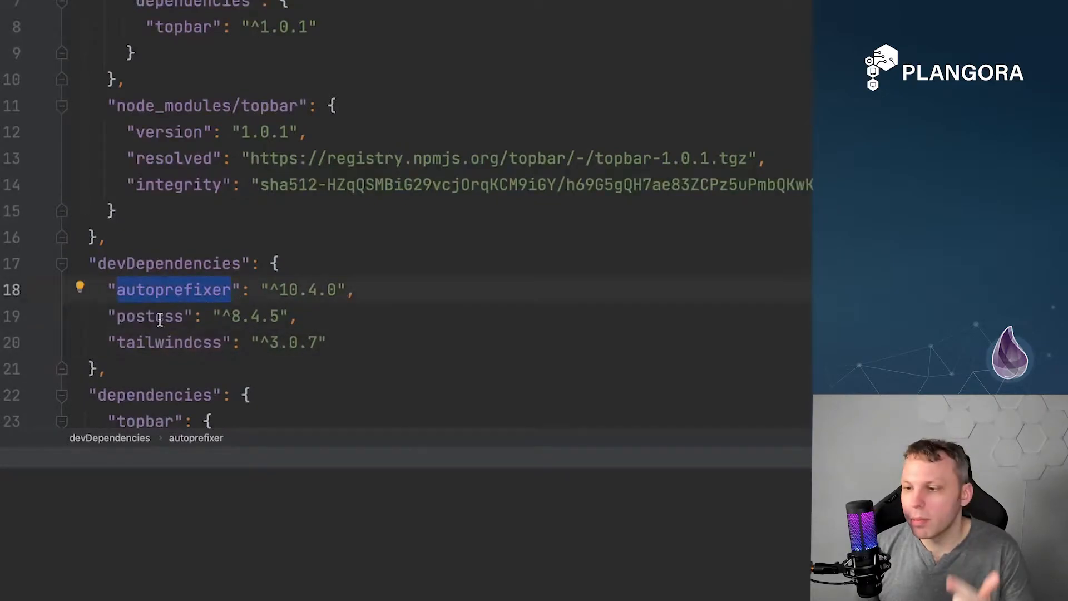
double_click(168, 342)
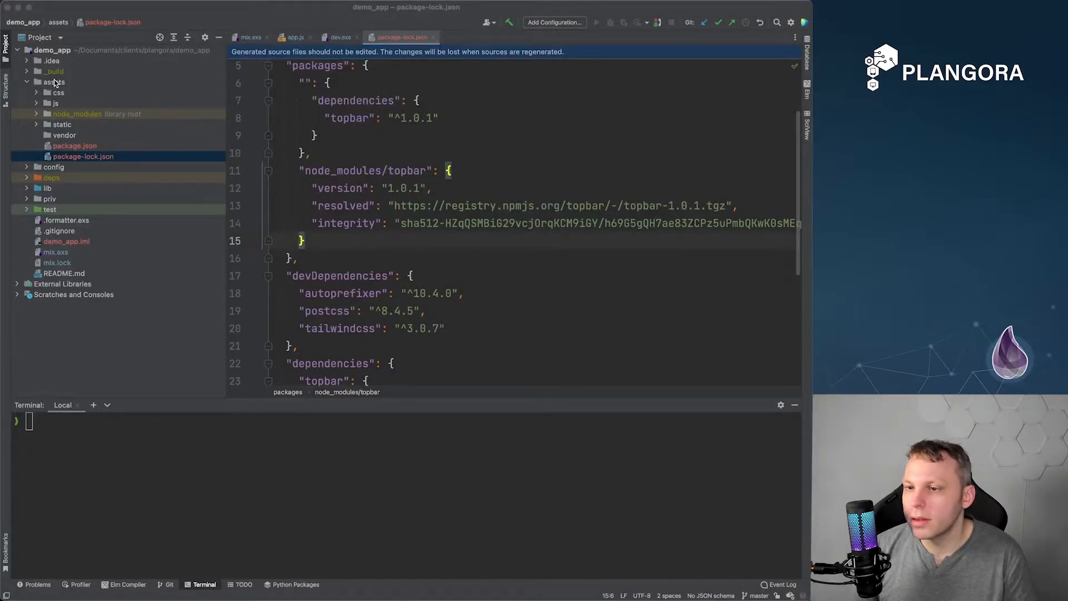
- Create postcss.config.js in assets, add it to Git, and export tailwindcss and autoprefixer plugins
right_click(54, 81)
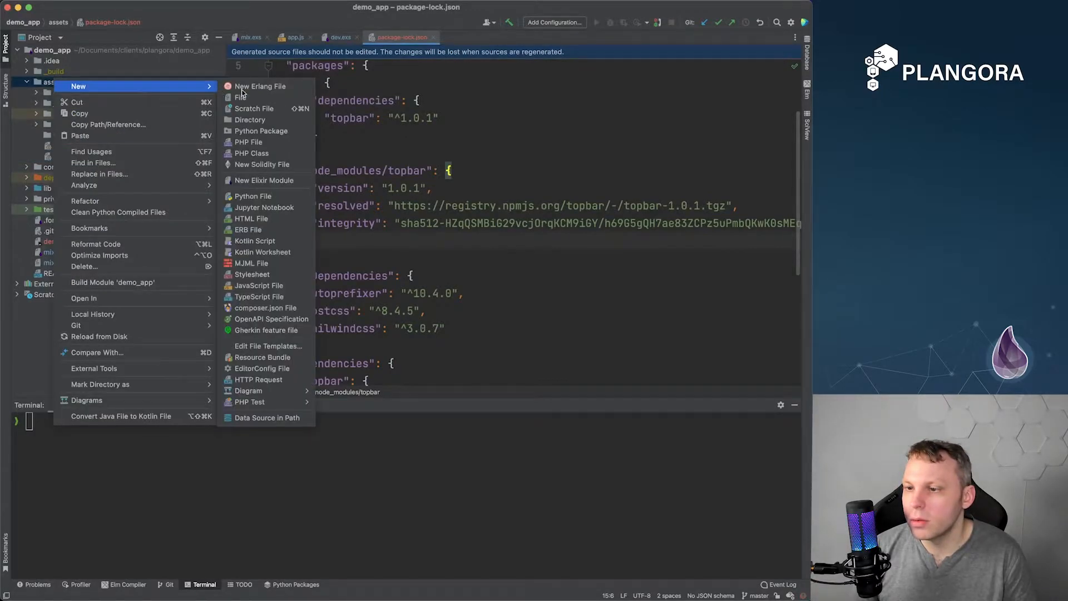
left_click(240, 97)
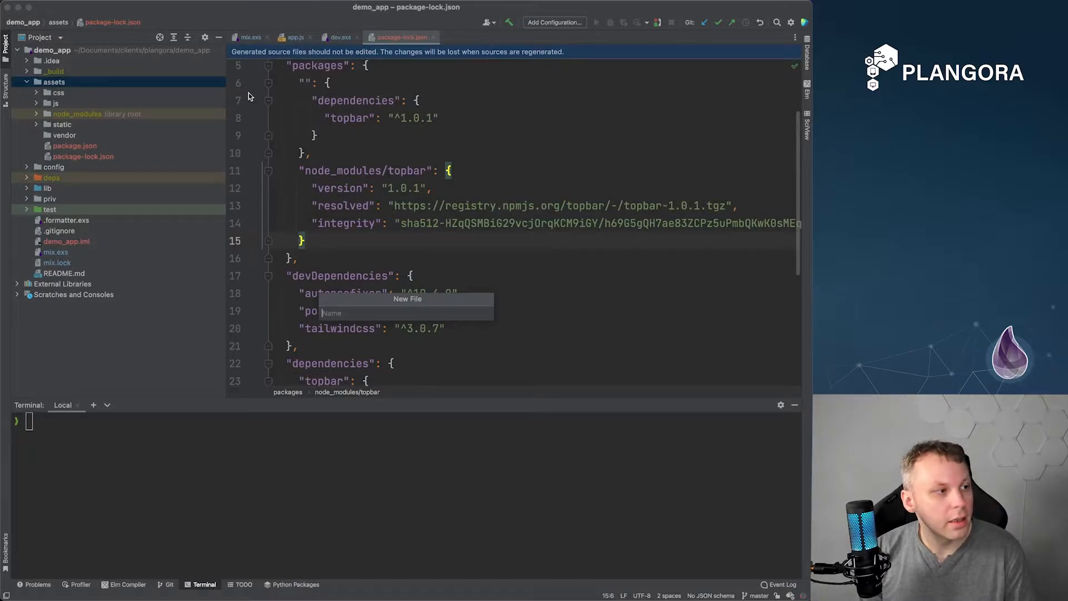
type("post")
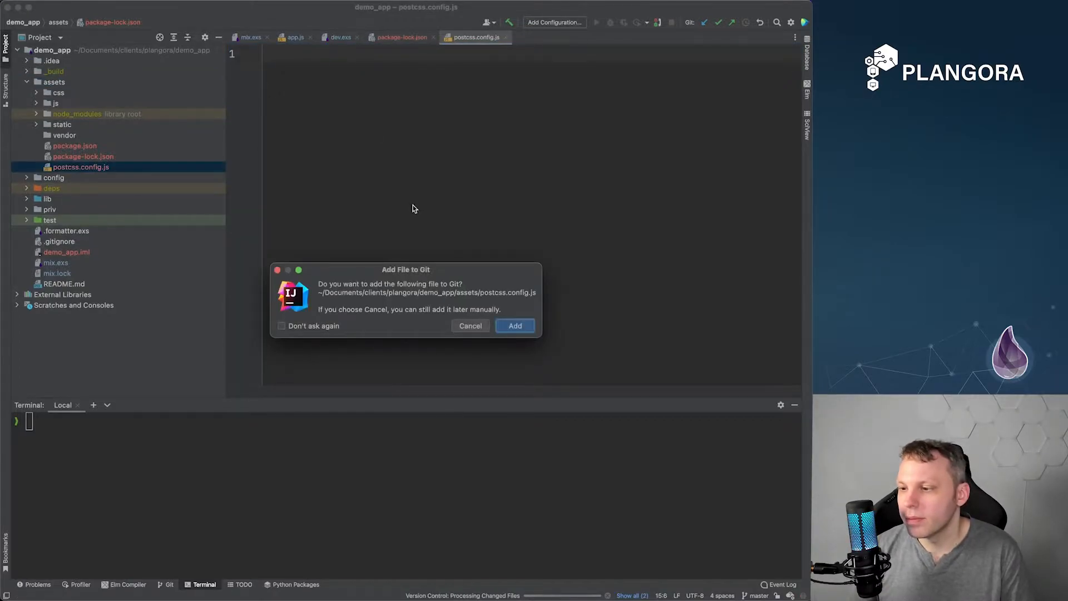
left_click(515, 325)
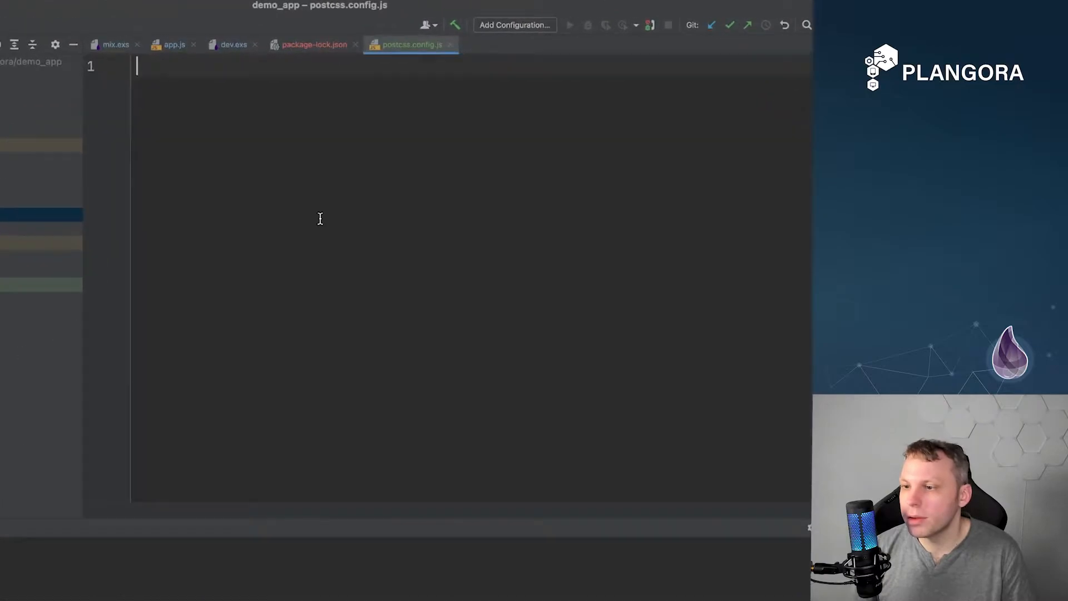
type("module.exports = {")
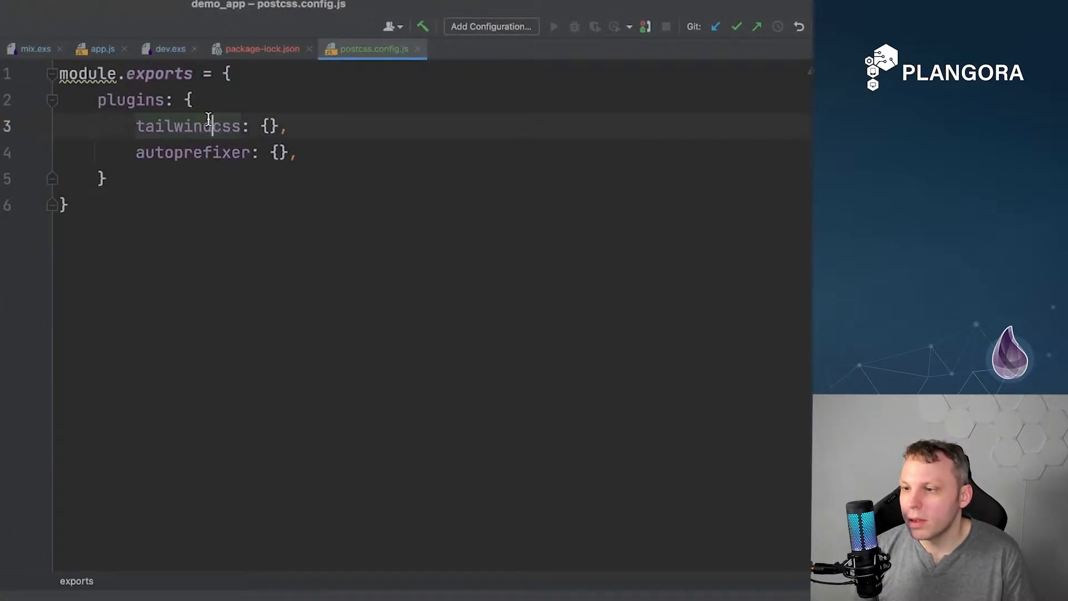
double_click(193, 153)
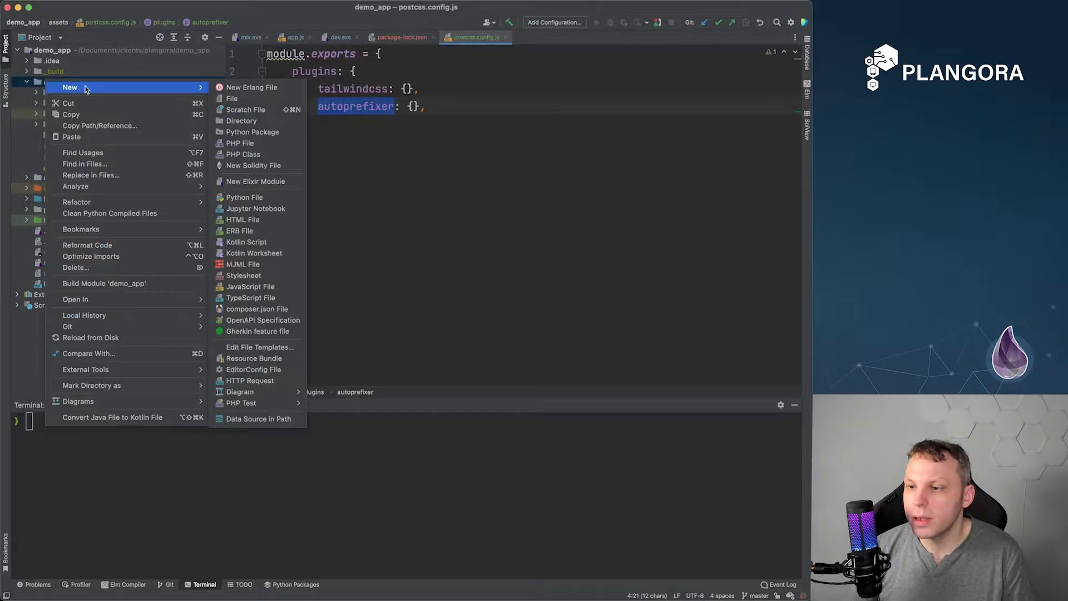
- Create tailwind.config.js with content paths ./js/**/*.js and ../lib/*_web/**/*.*ex
left_click(232, 98)
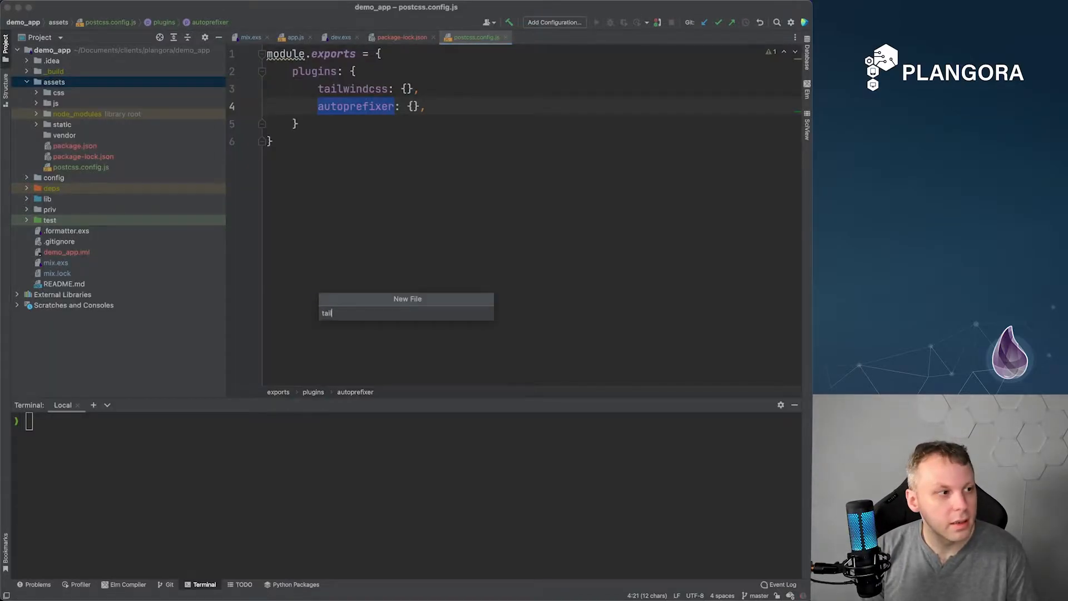
type("web/**/*.*ex'")
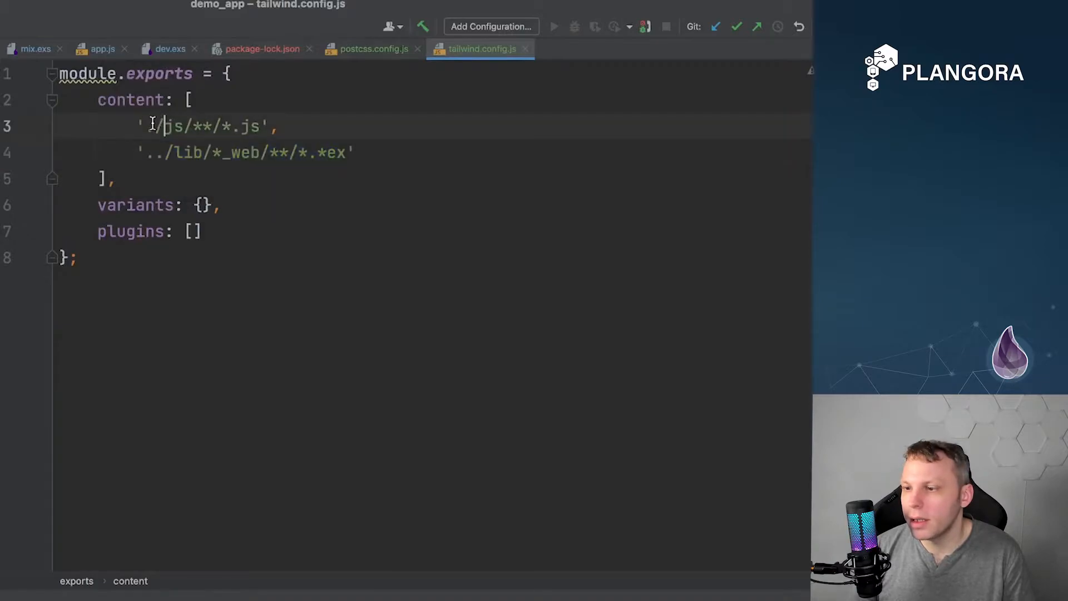
double_click(205, 126)
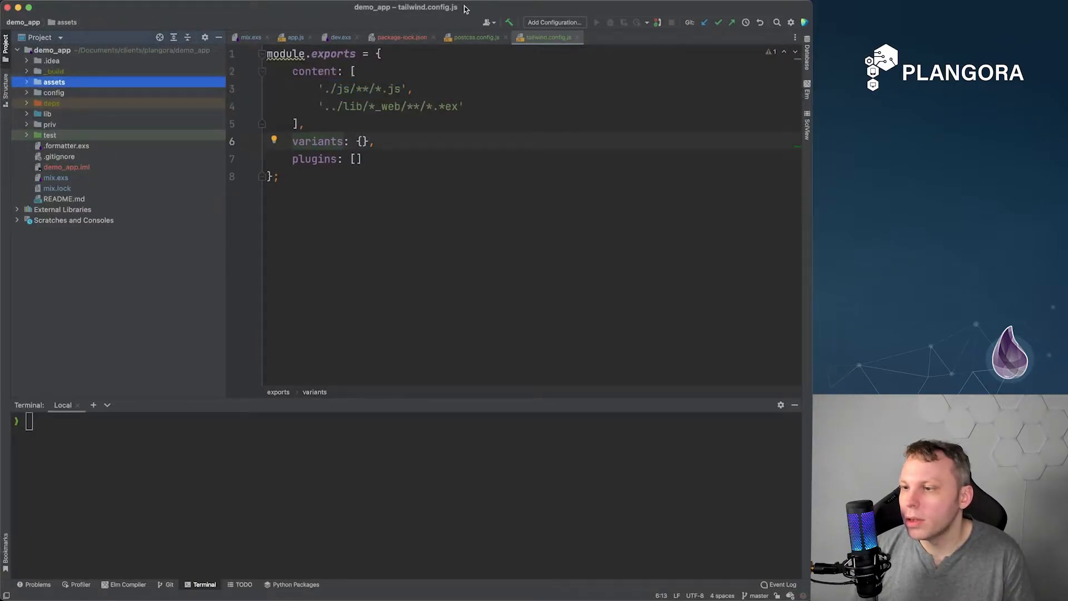
- Add an npx: [...] entry to the endpoint watchers in dev.exs
left_click(339, 37)
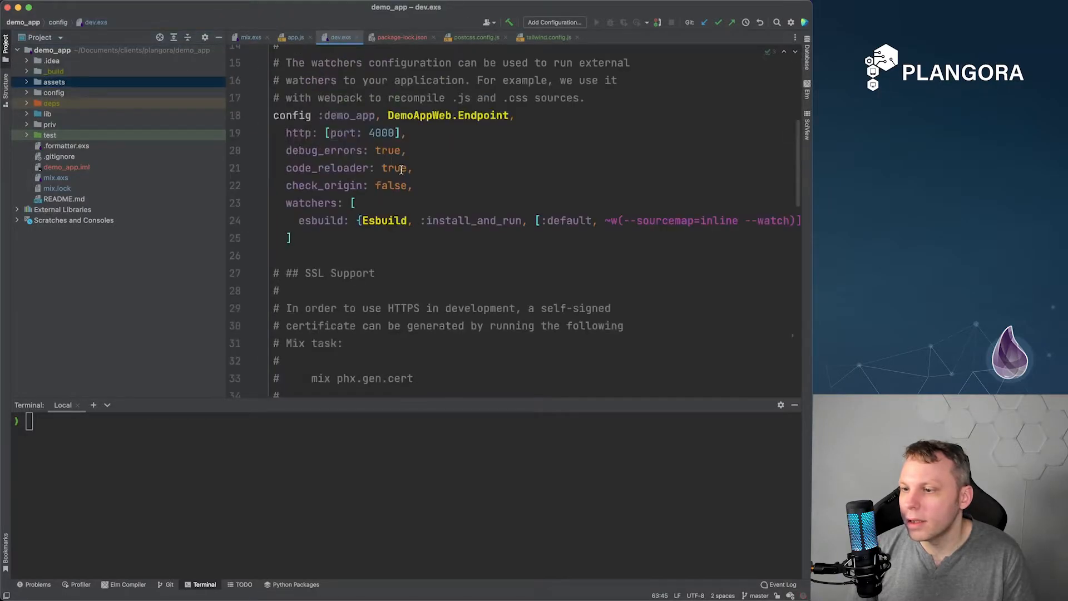
scroll("down", 3)
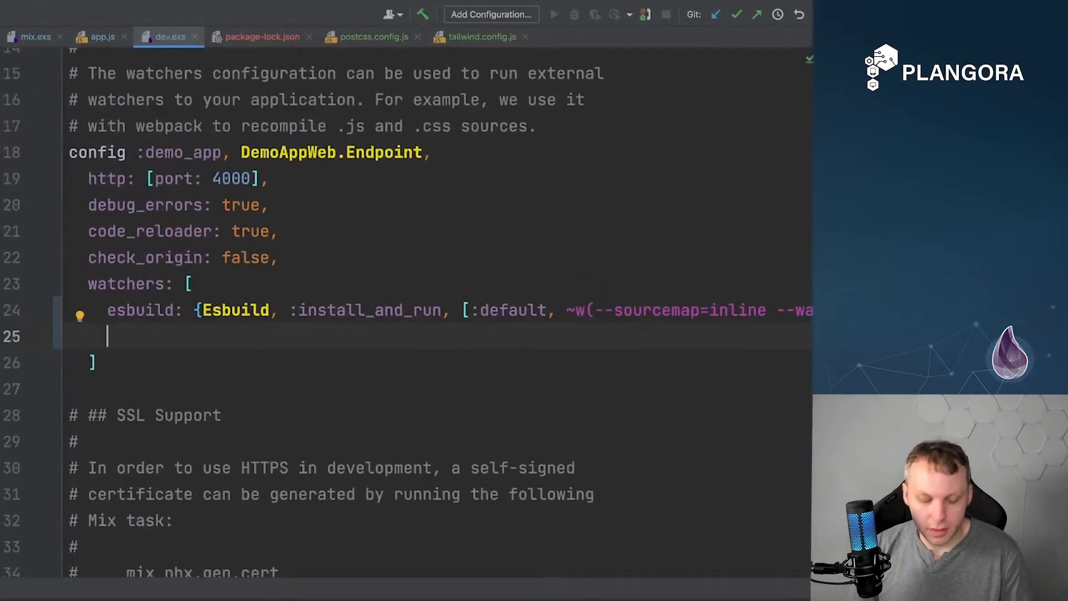
type("np")
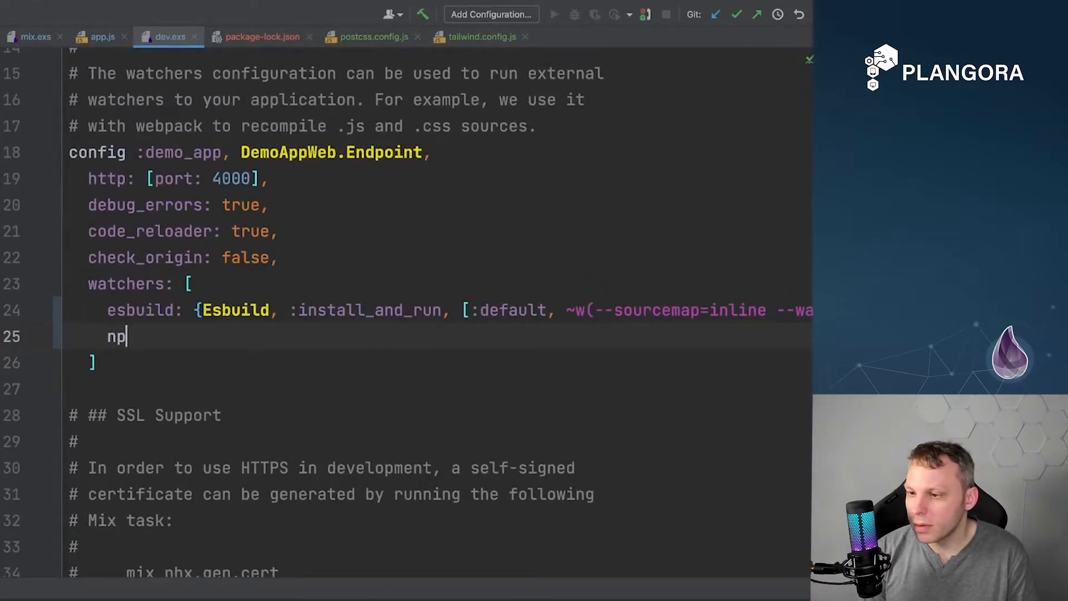
type("x:")
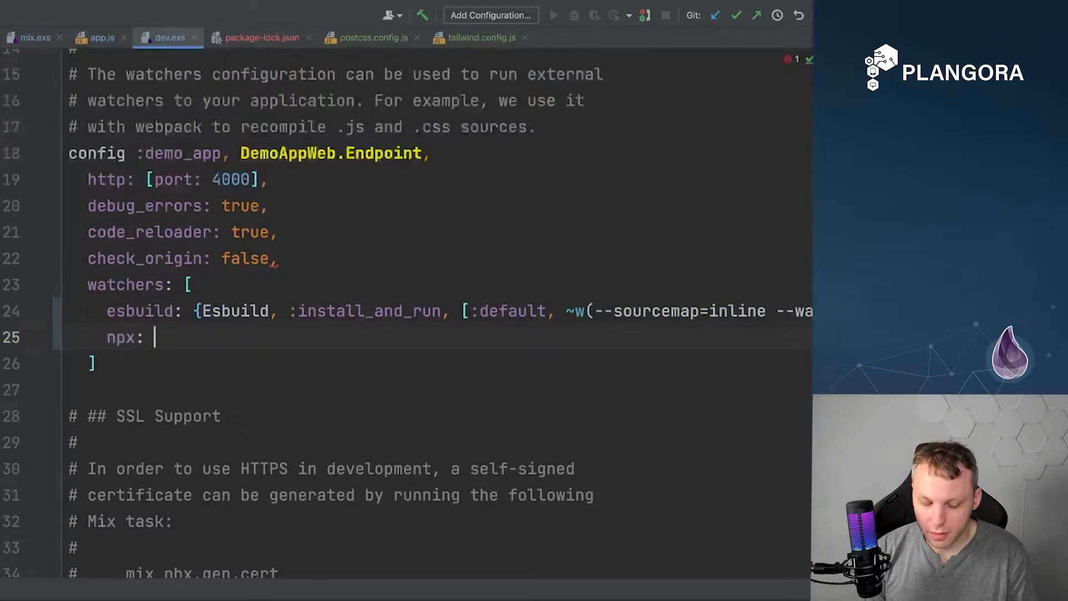
type("[")
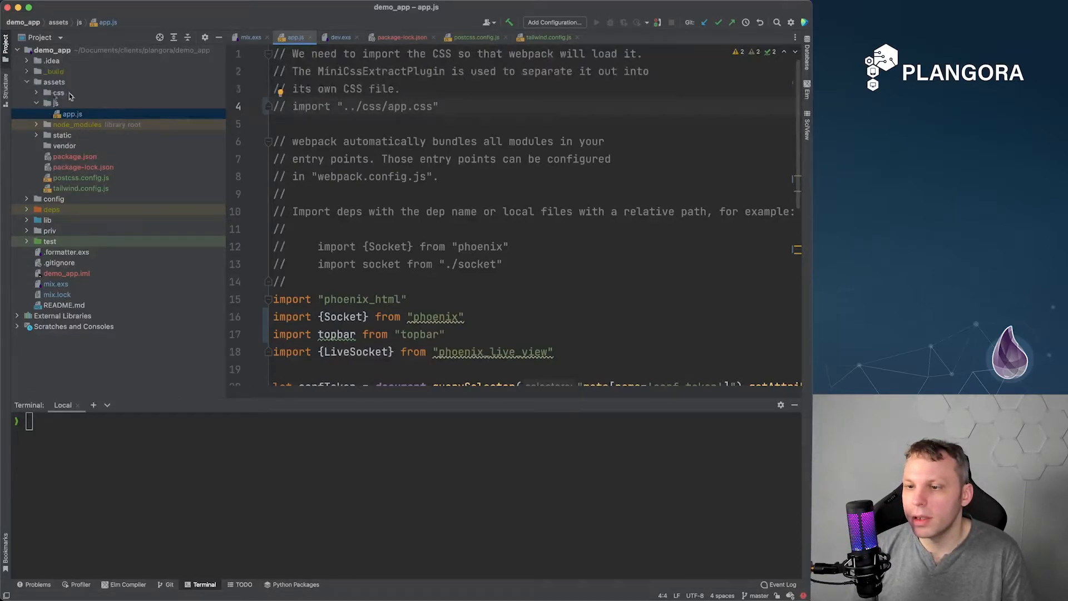
left_click(55, 103)
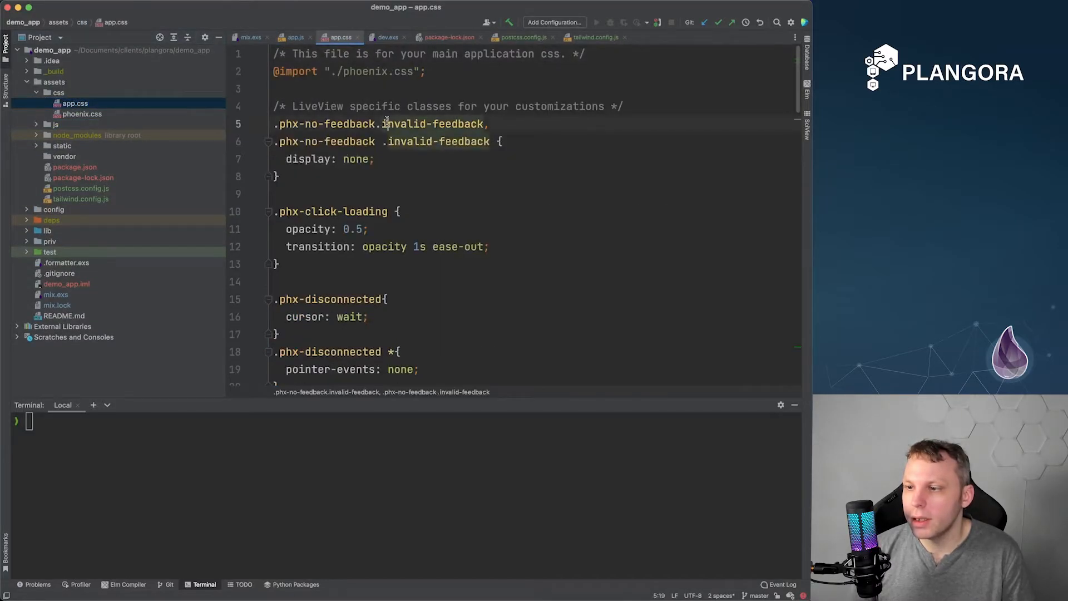
key("cmd+a")
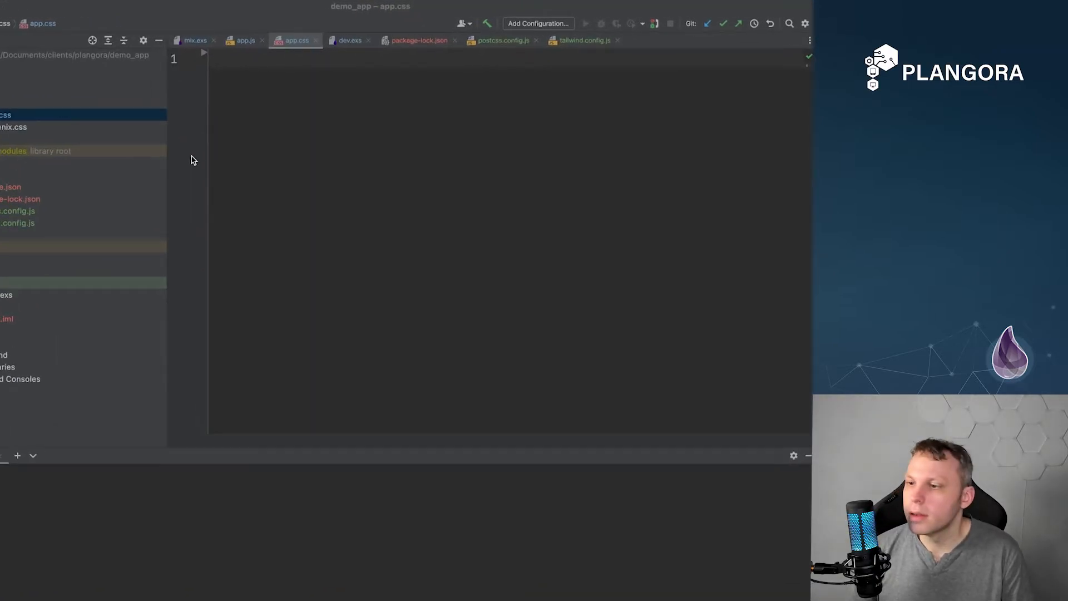
type("@")
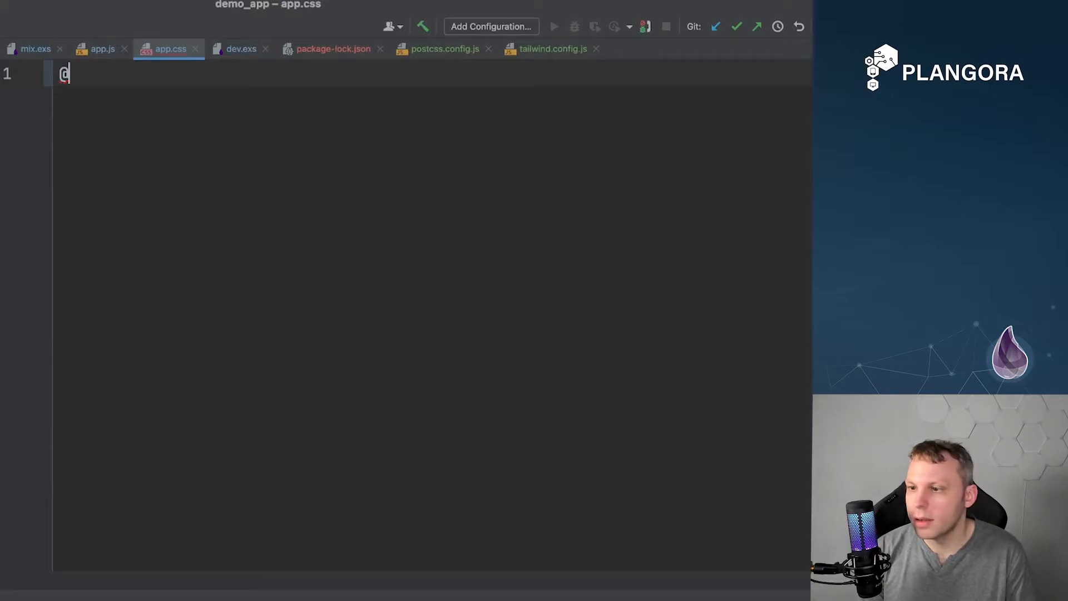
type("tailwind base;")
type("@tail")
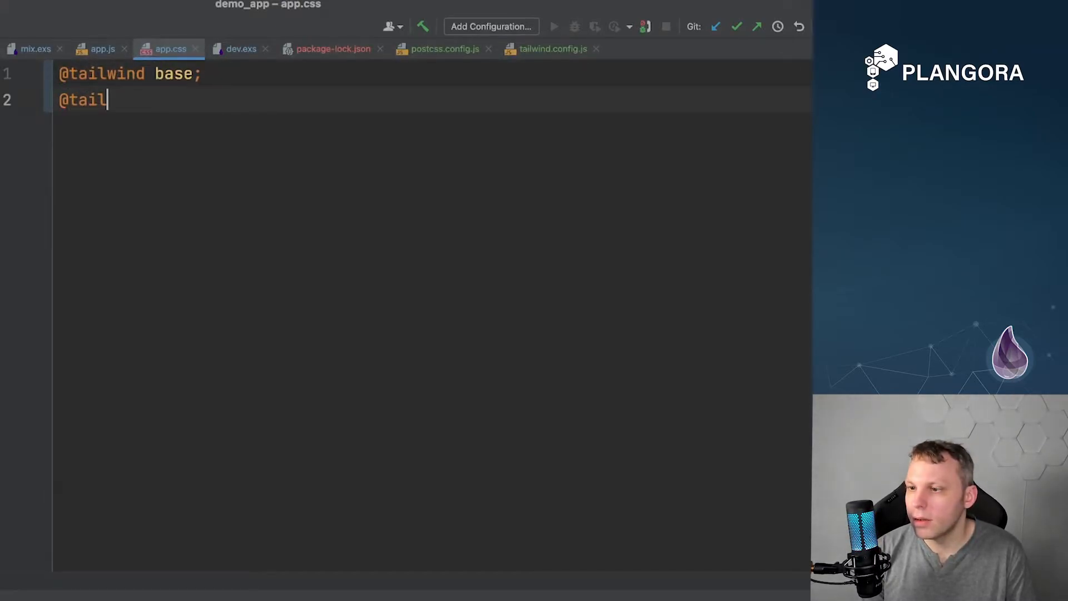
type("wind components;")
type("@tail")
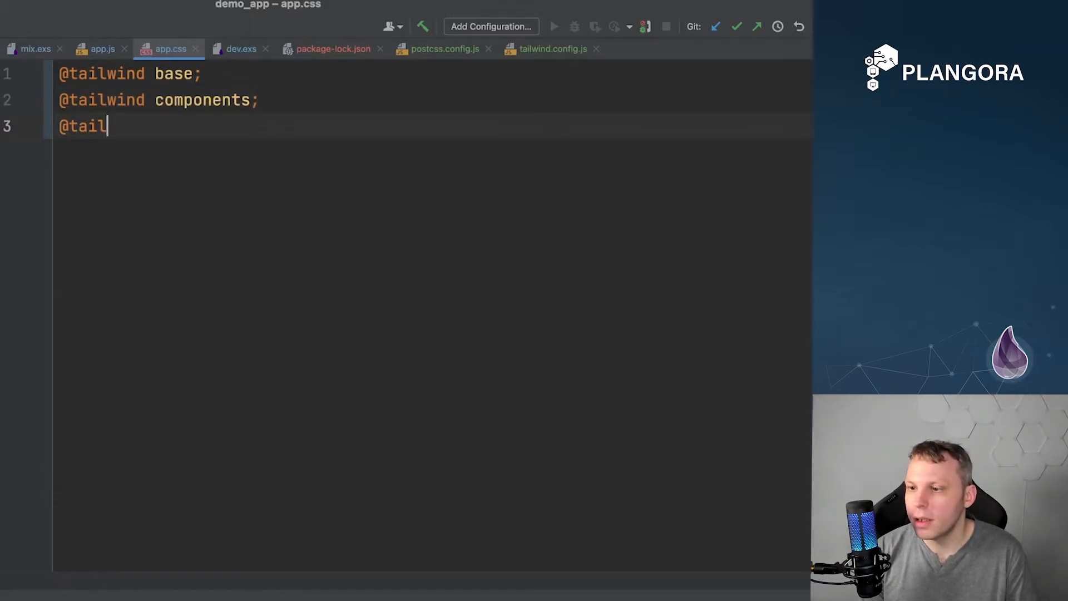
type("wind utilities;")
type("mix phx.s")
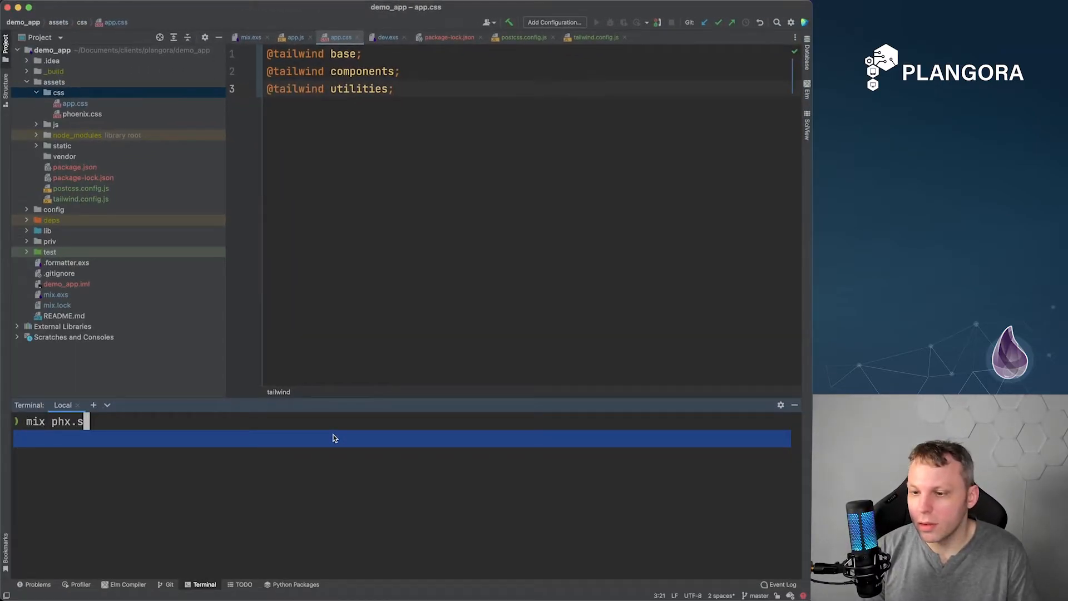
- Run npm install --prefix assets, then relaunch mix phx.server
type("erver")
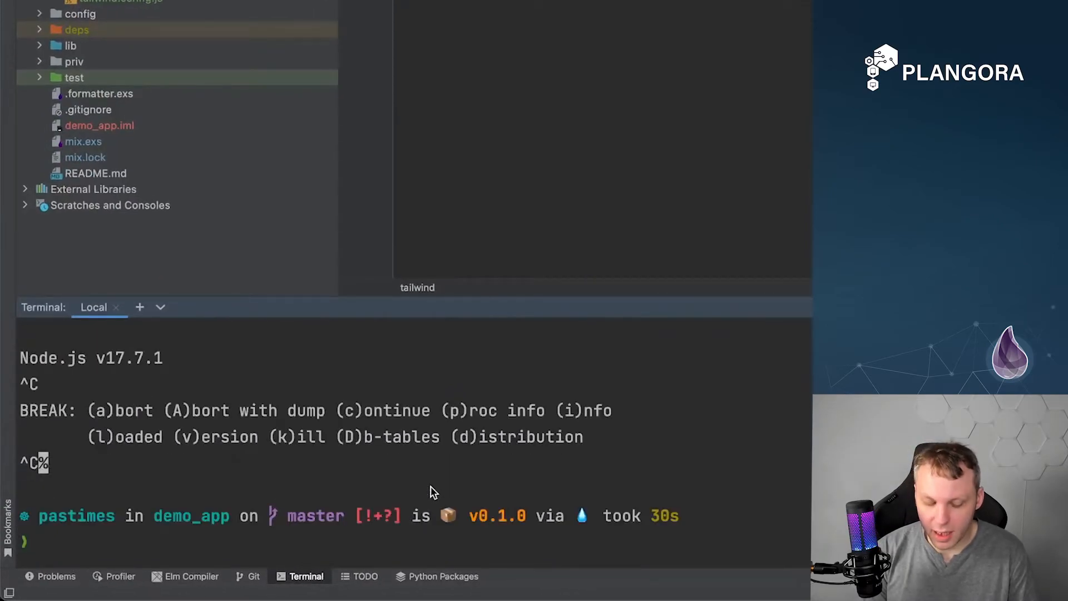
type("npm install")
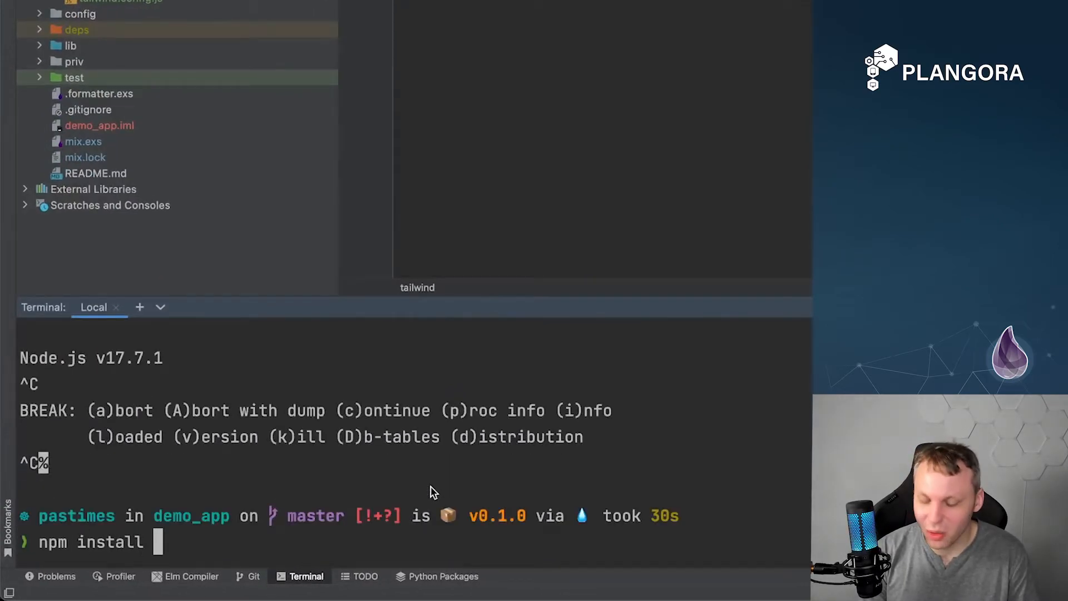
type("--prefix")
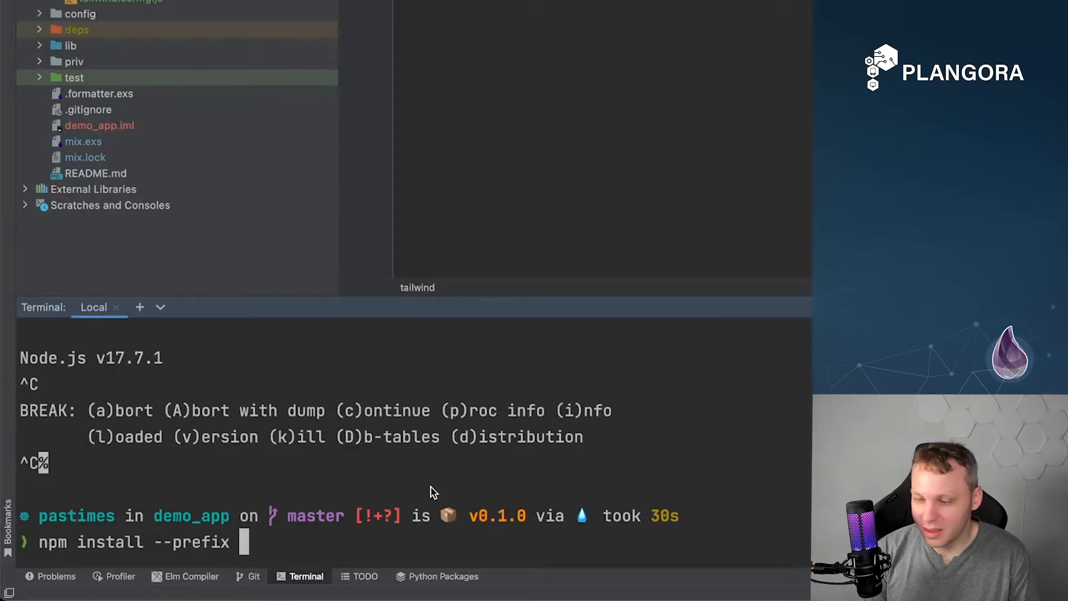
type("assets")
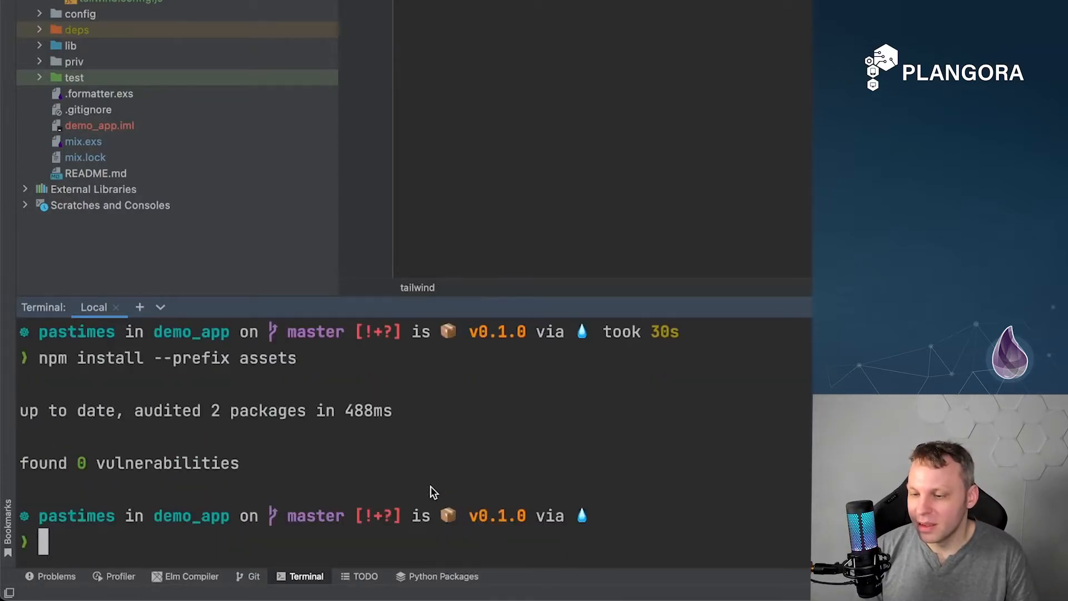
type("mix phx.server")
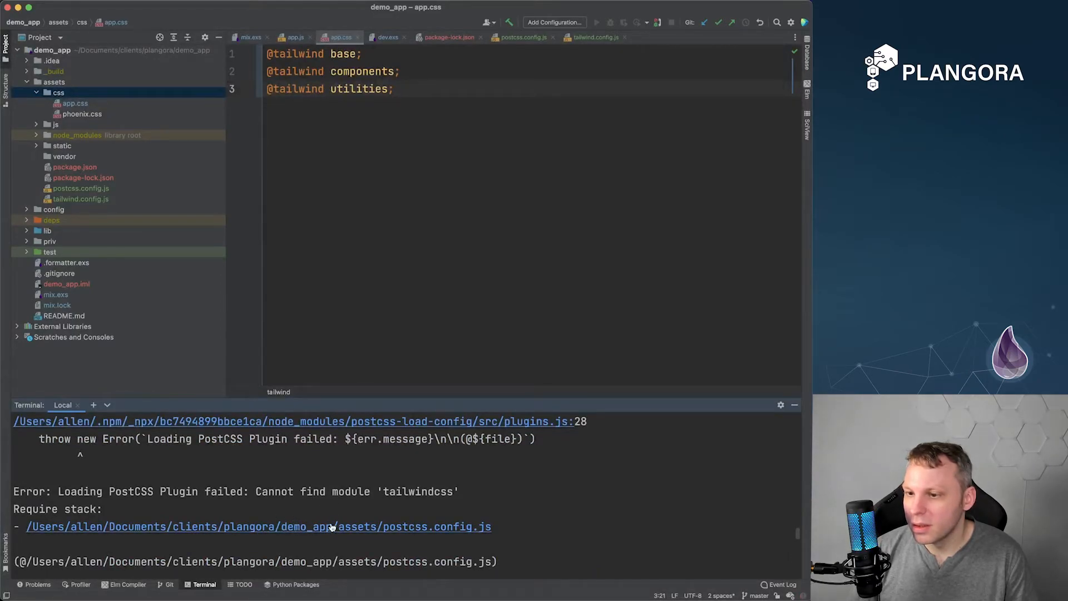
- Open postcss.config.js from the terminal error, then assets/package.json
left_click(522, 36)
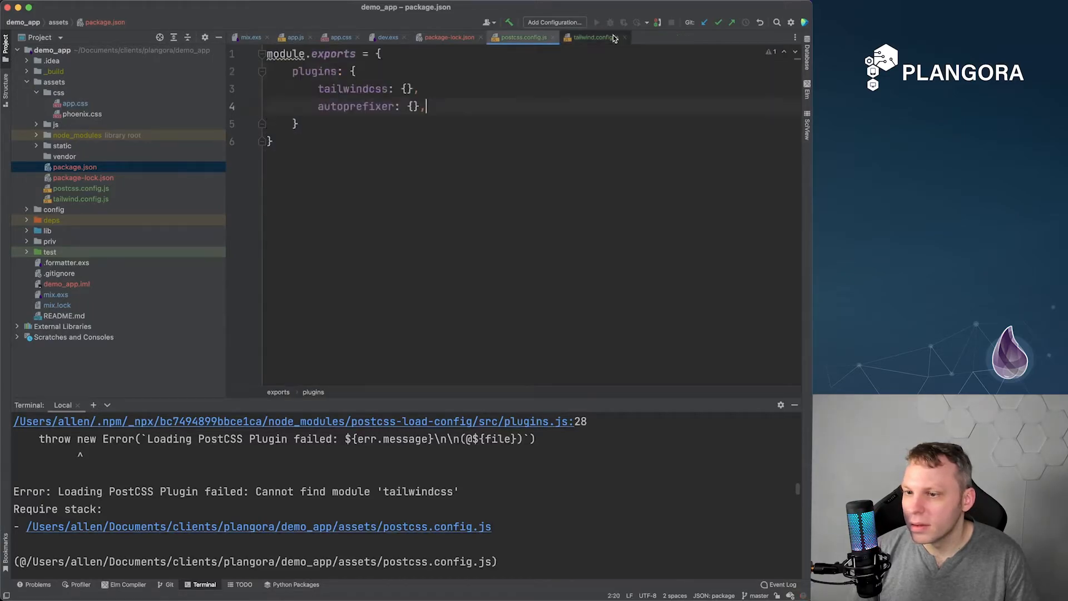
left_click(589, 37)
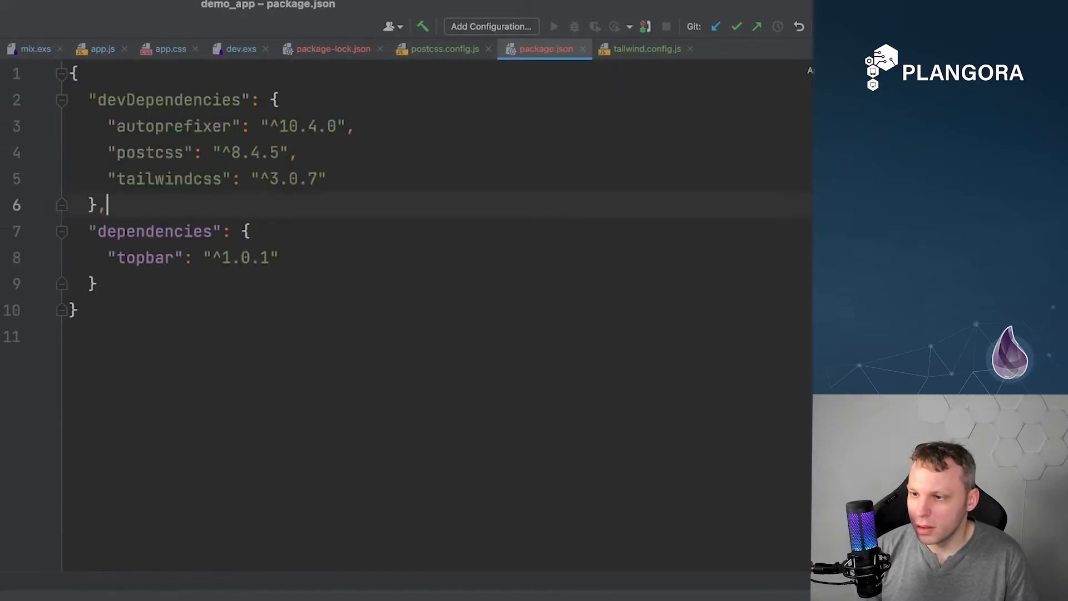
- Stop the server, rerun npm install for assets (97 packages), and reopen tailwind.config.js
left_click_drag(262, 126, 317, 179)
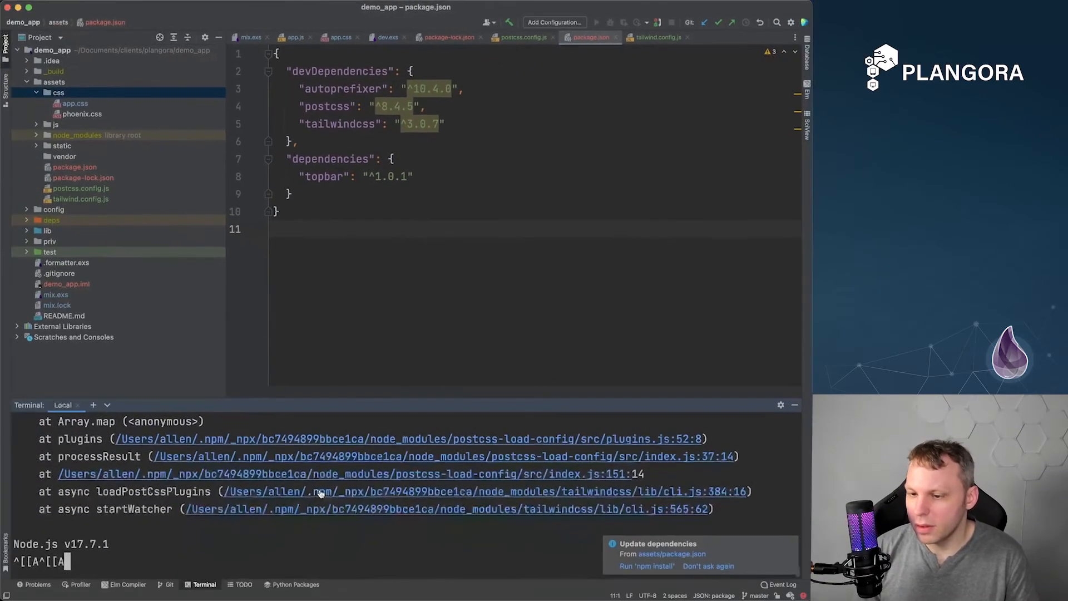
key("ctrl+c")
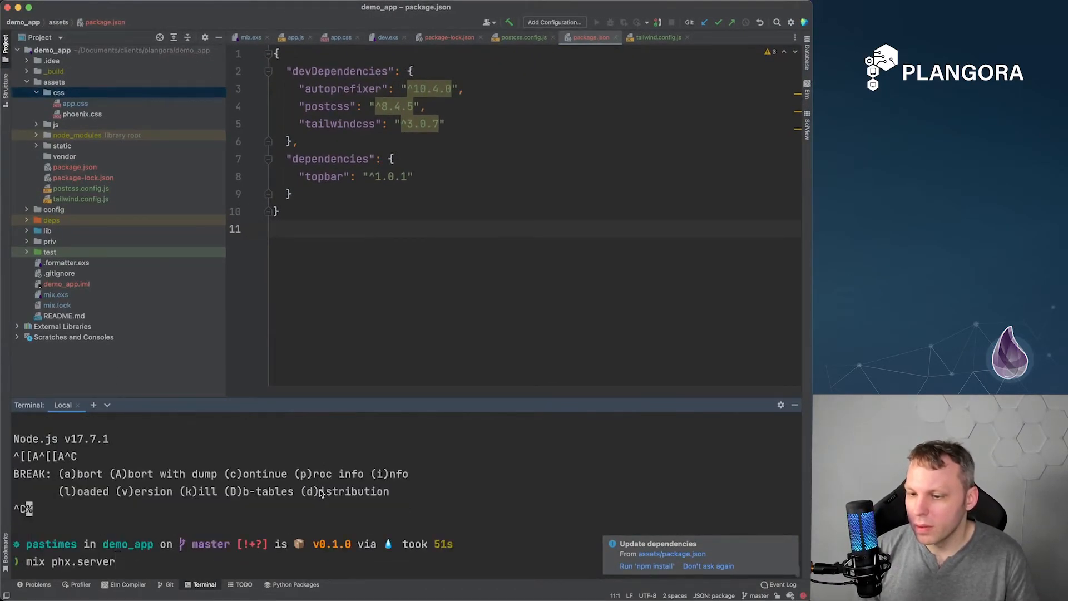
key("Backspace")
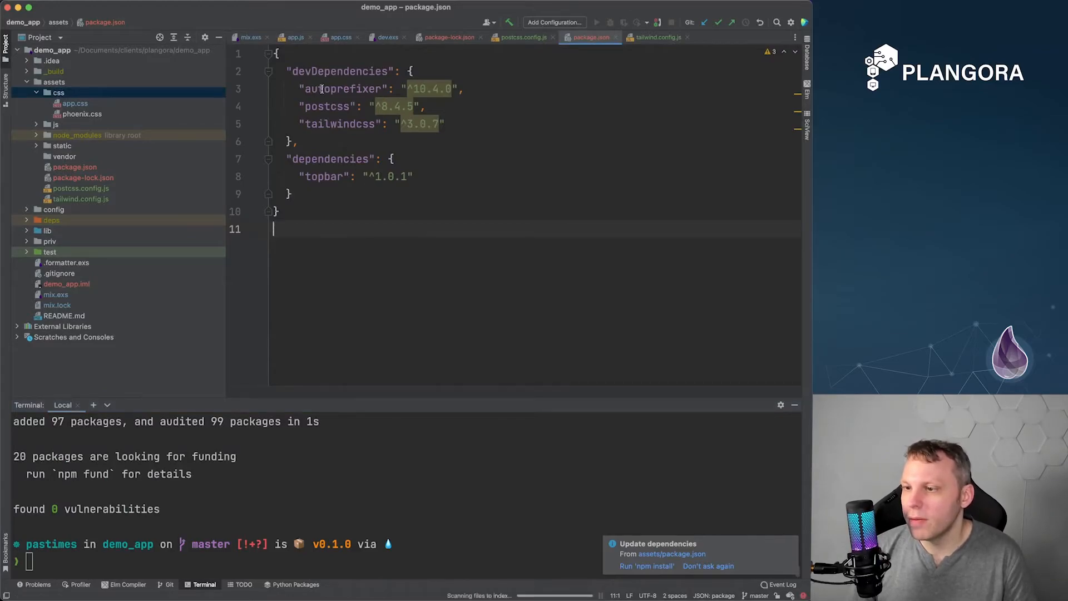
double_click(339, 124)
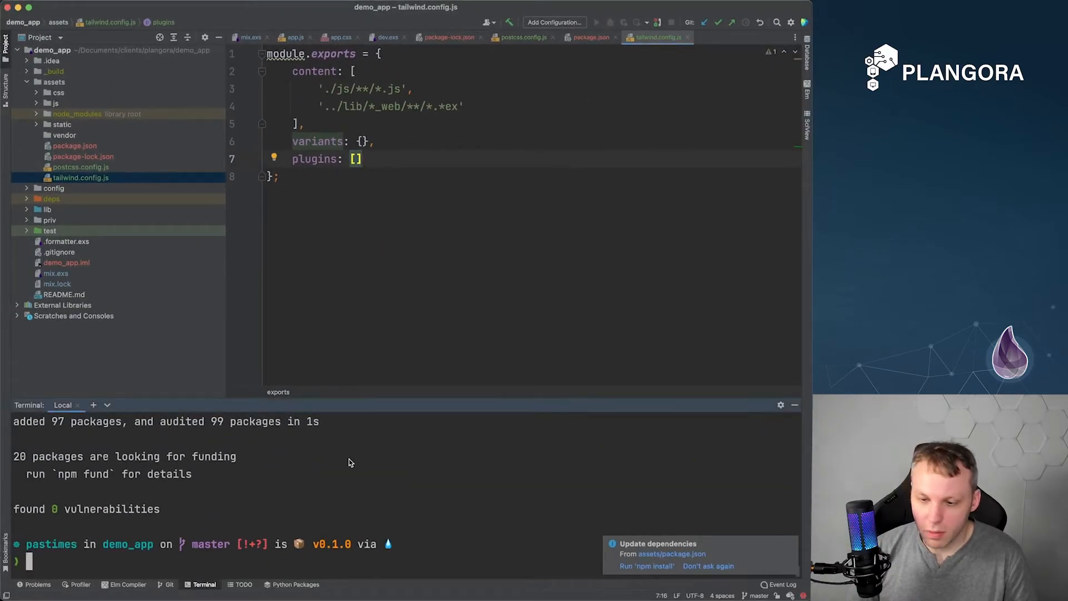
- Run mix phx.server to serve the app at localhost:4000
type("mix phx.server")
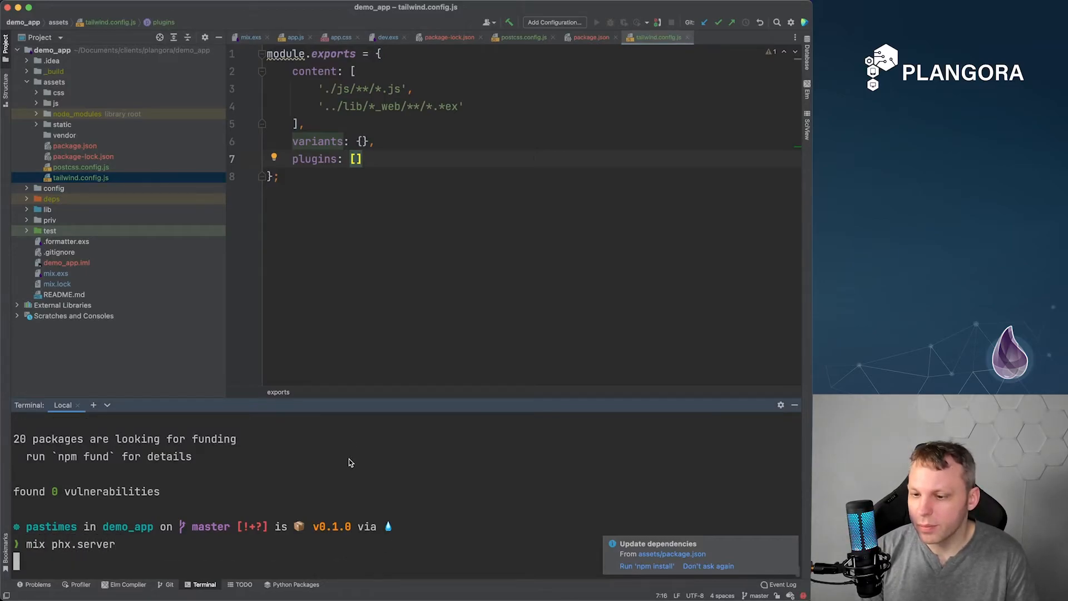
key("Return")
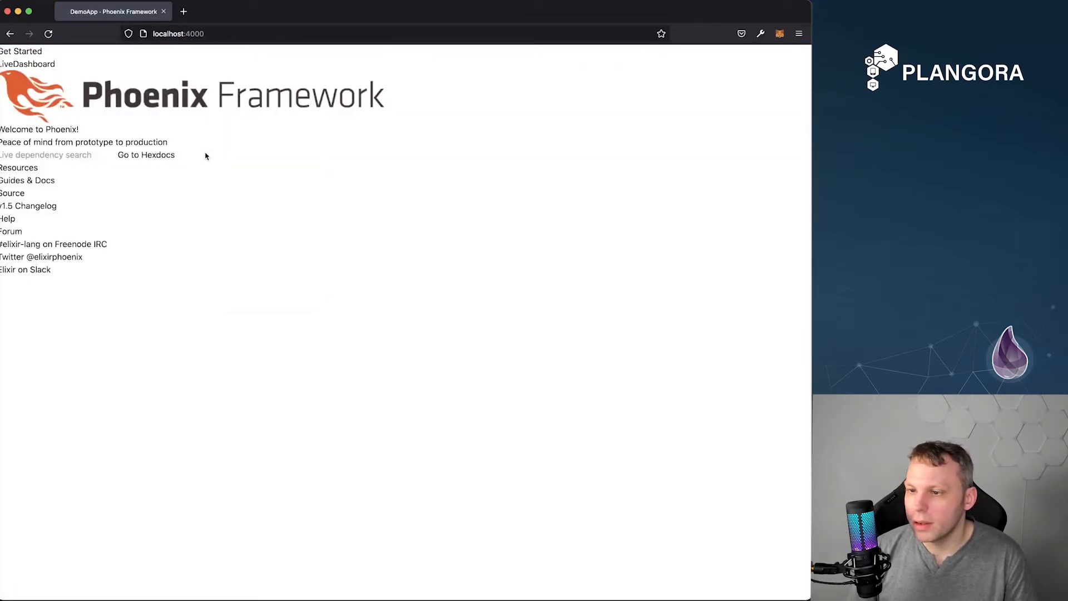
- Inspect the page and its source in Firefox, confirming app.css serves compiled Tailwind CSS v3.0.23
key("F12")
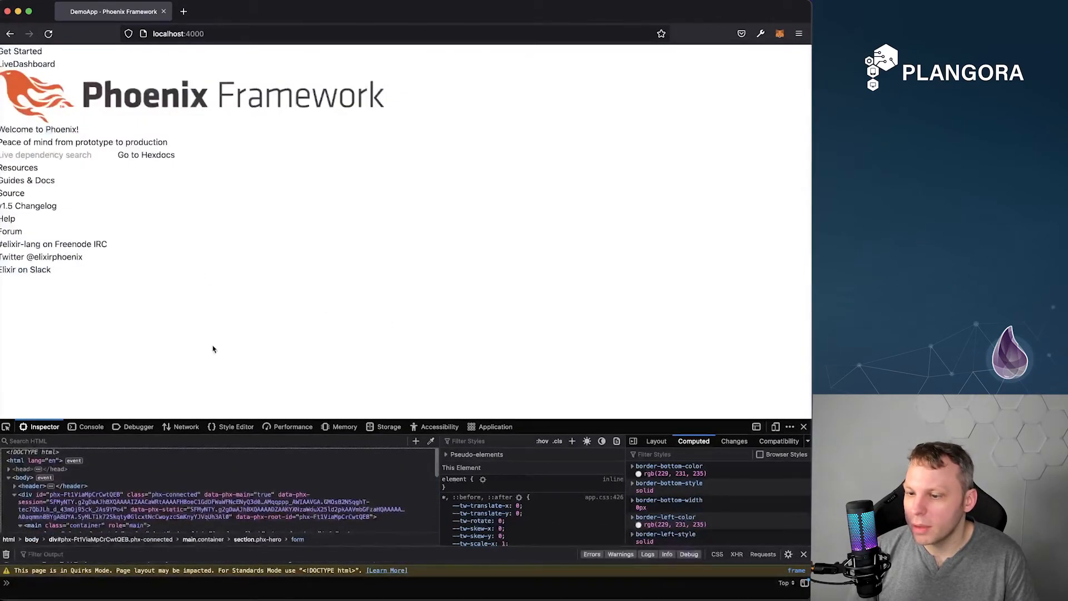
left_click(273, 32)
type("/static/app.css")
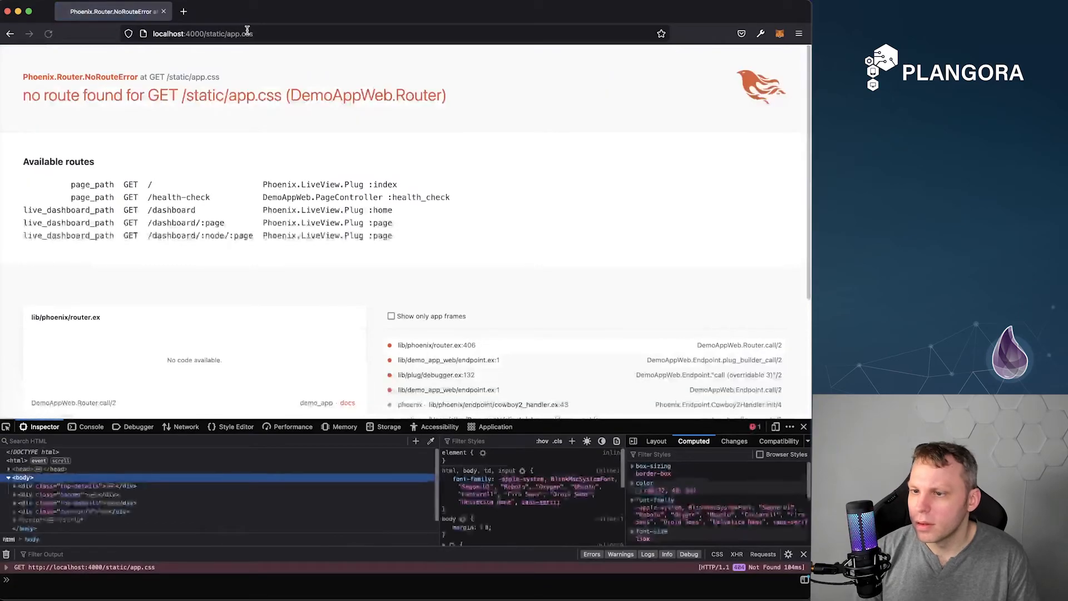
left_click(201, 33)
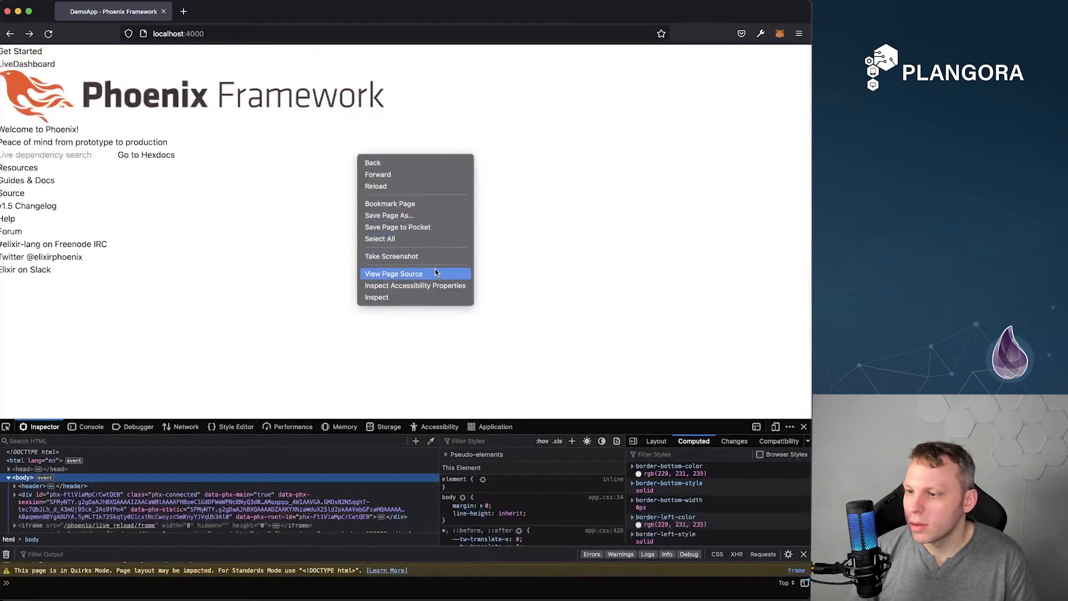
left_click(393, 273)
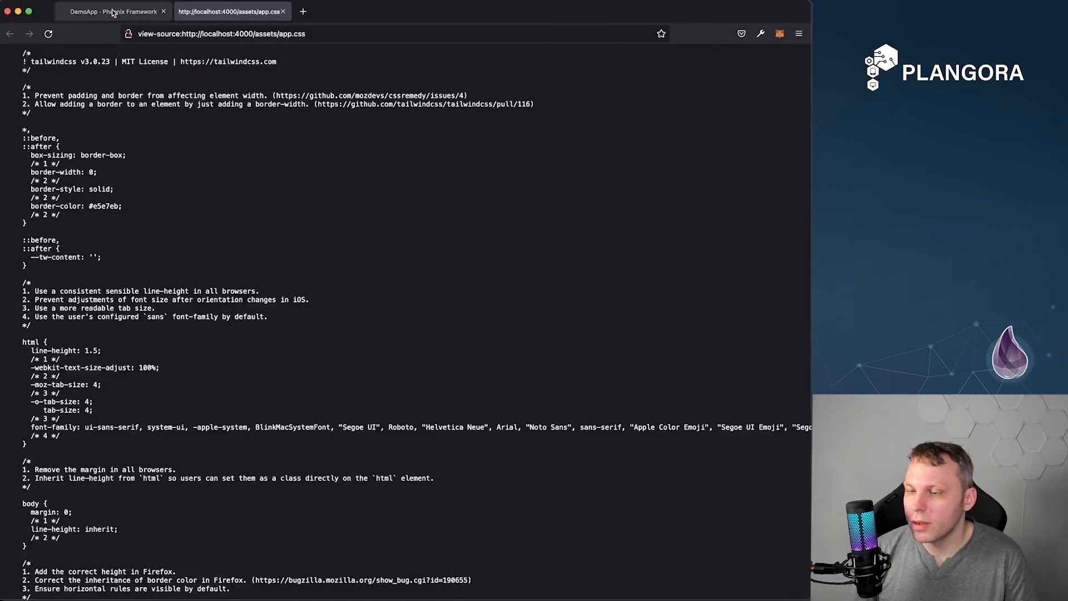
left_click(109, 12)
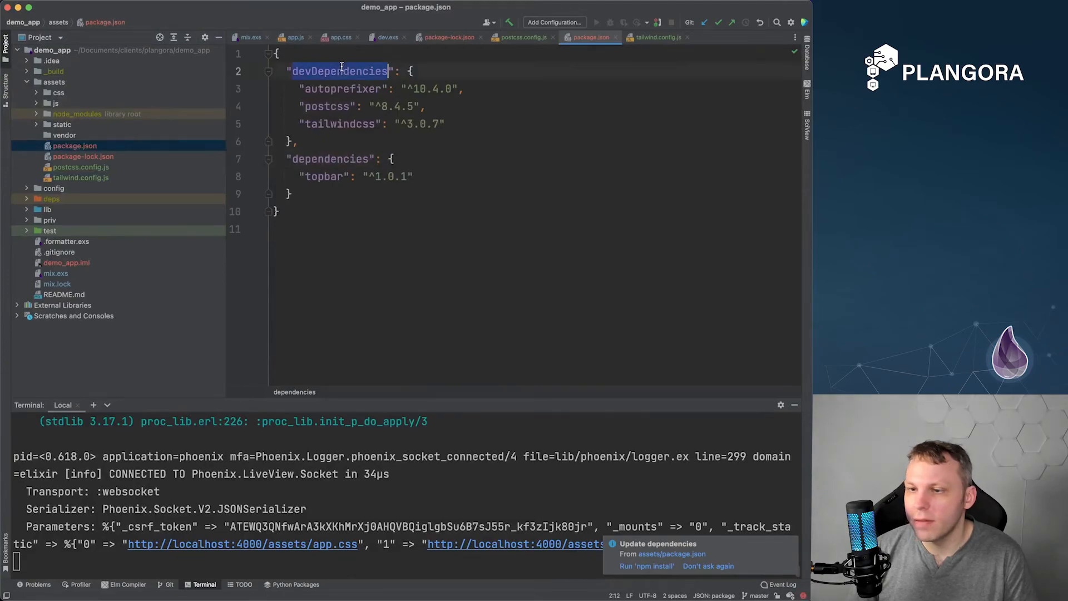
- Review package.json devDependencies, postcss.config.js and tailwind.config.js content paths, then view the dev.exs watcher
double_click(343, 88)
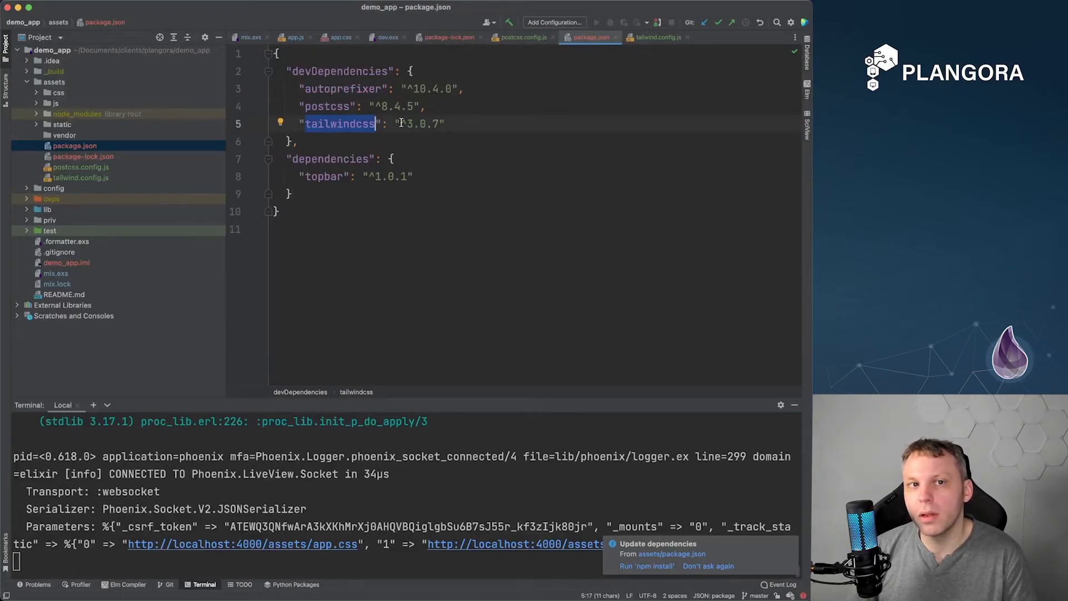
left_click(80, 167)
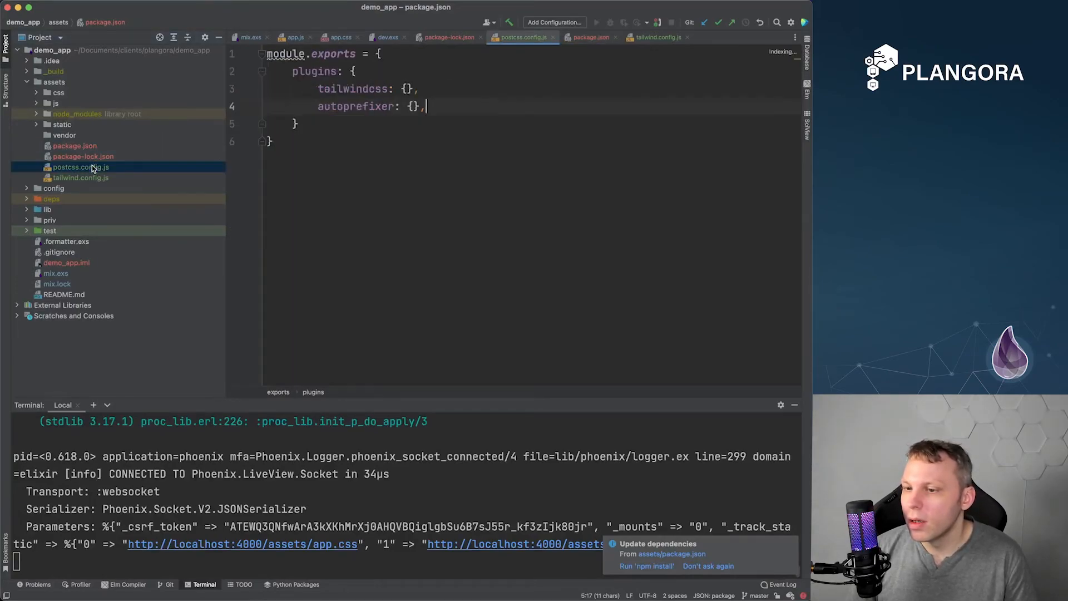
double_click(354, 88)
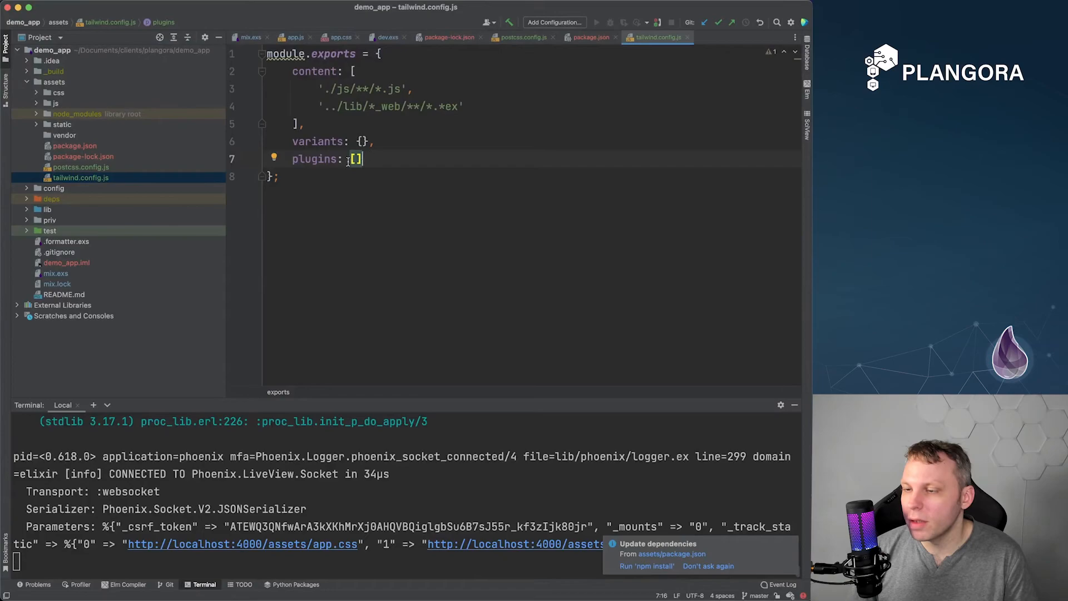
left_click_drag(316, 89, 464, 106)
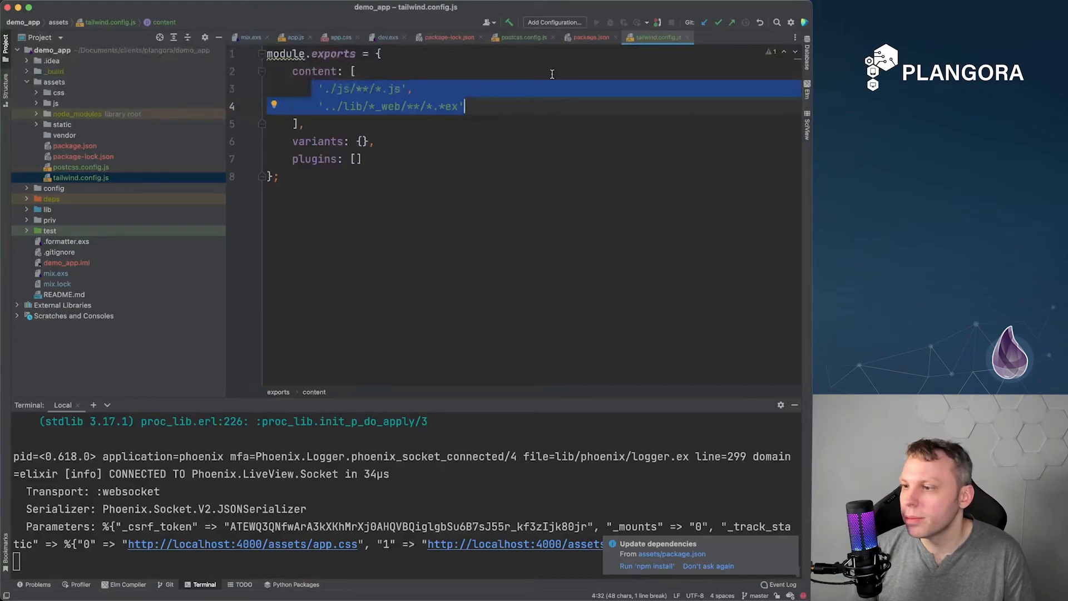
left_click(386, 37)
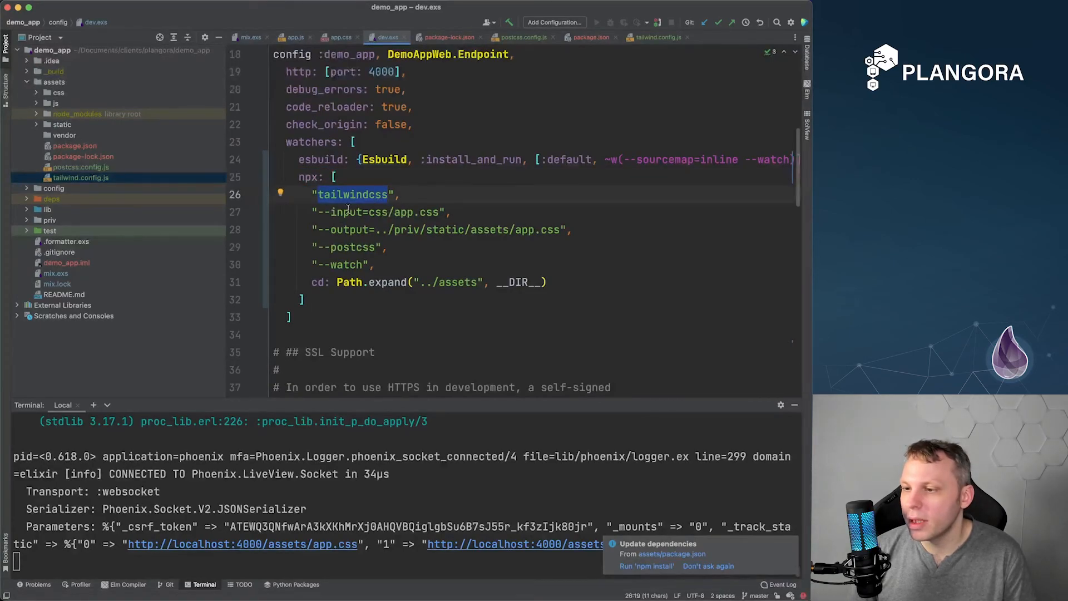
mouse_move(399, 230)
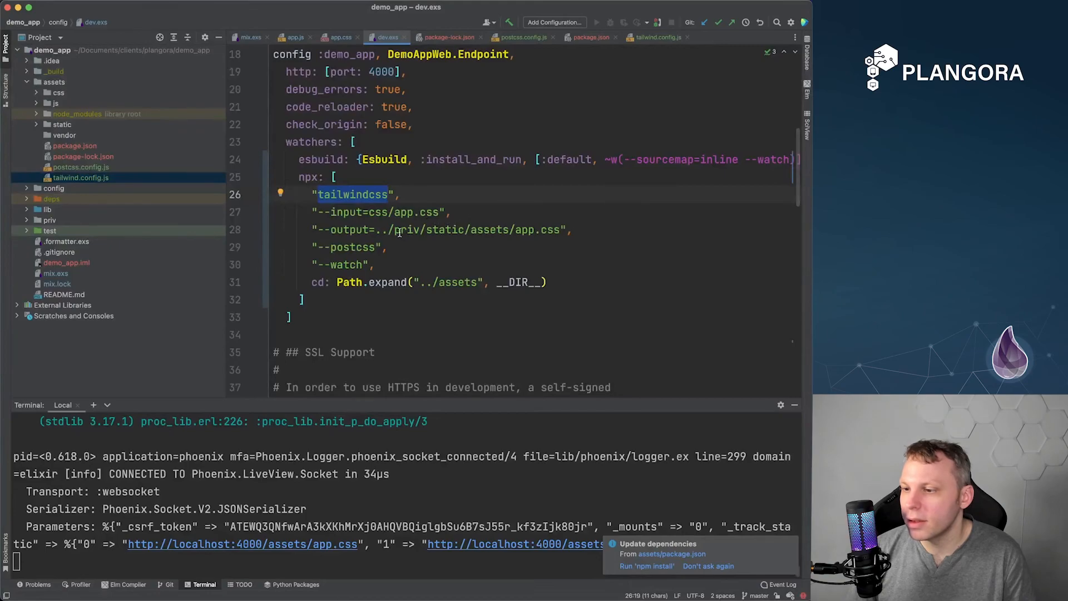